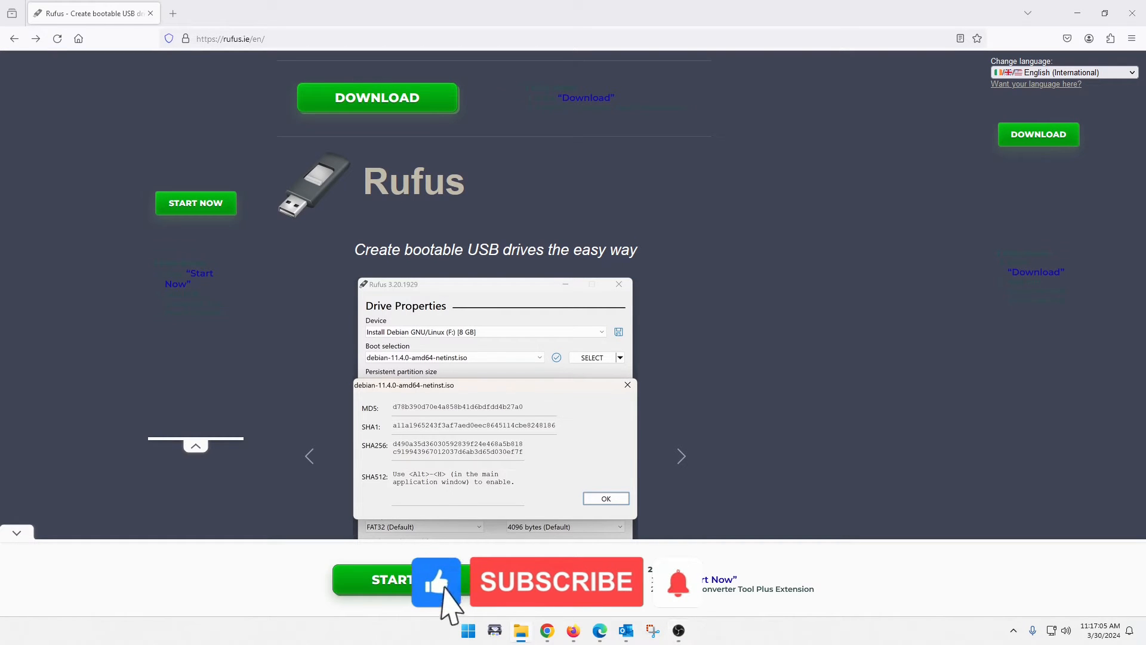
Scroll the rufus.ie page down to the Download section listing rufus-4.4.exe for Windows x64
left_click(604, 498)
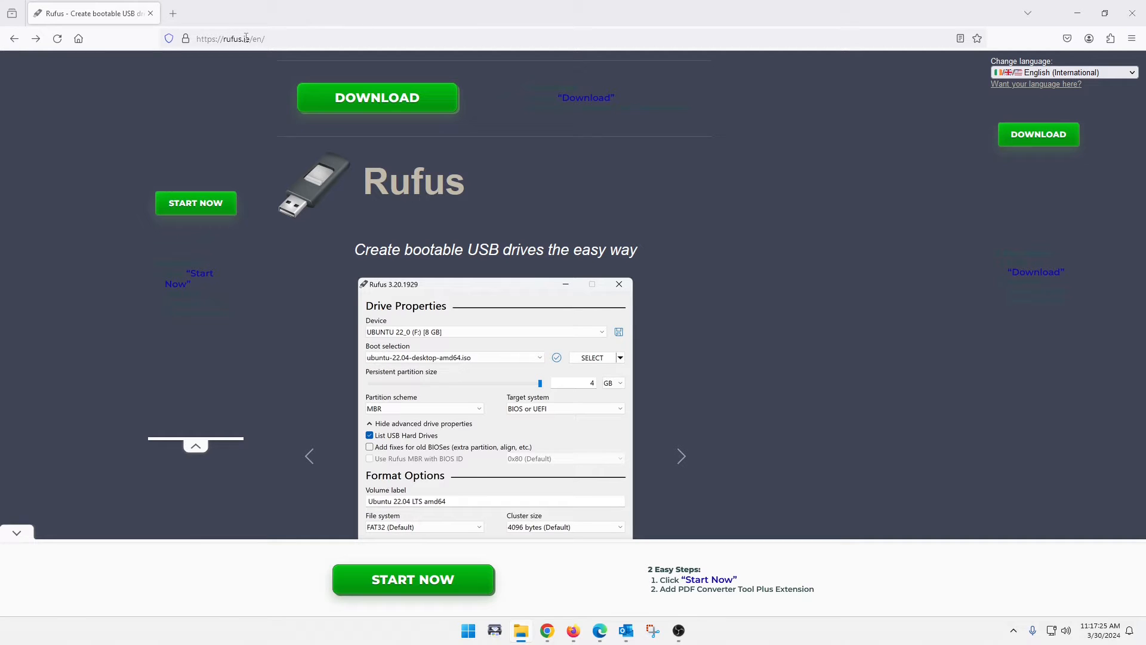
left_click(616, 356)
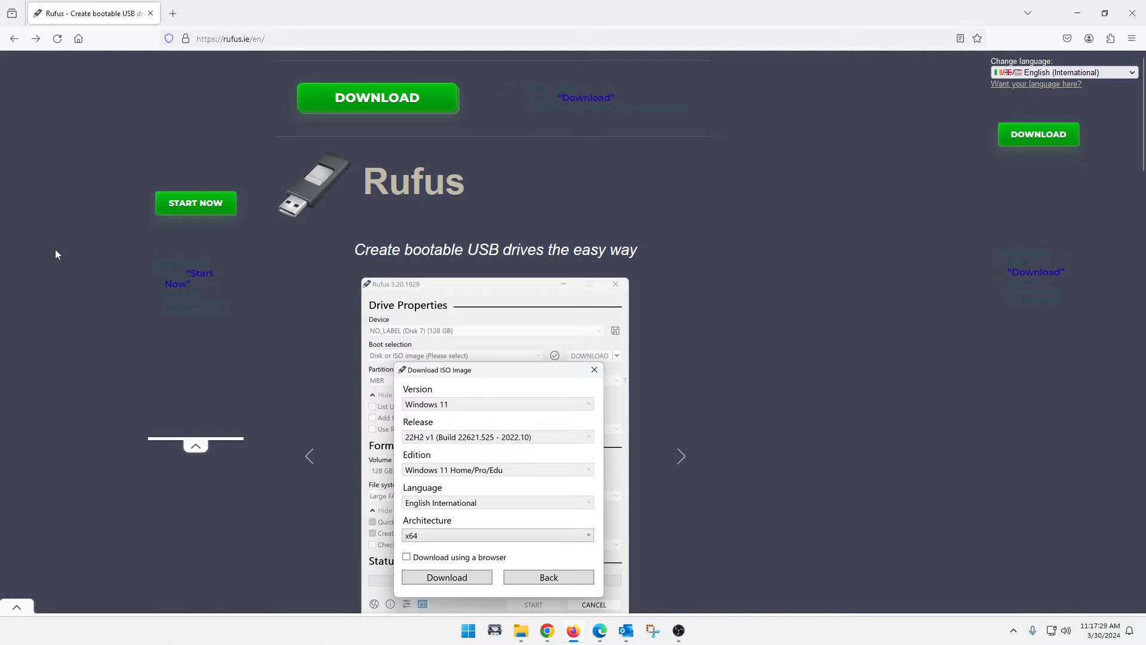
mouse_move(1021, 151)
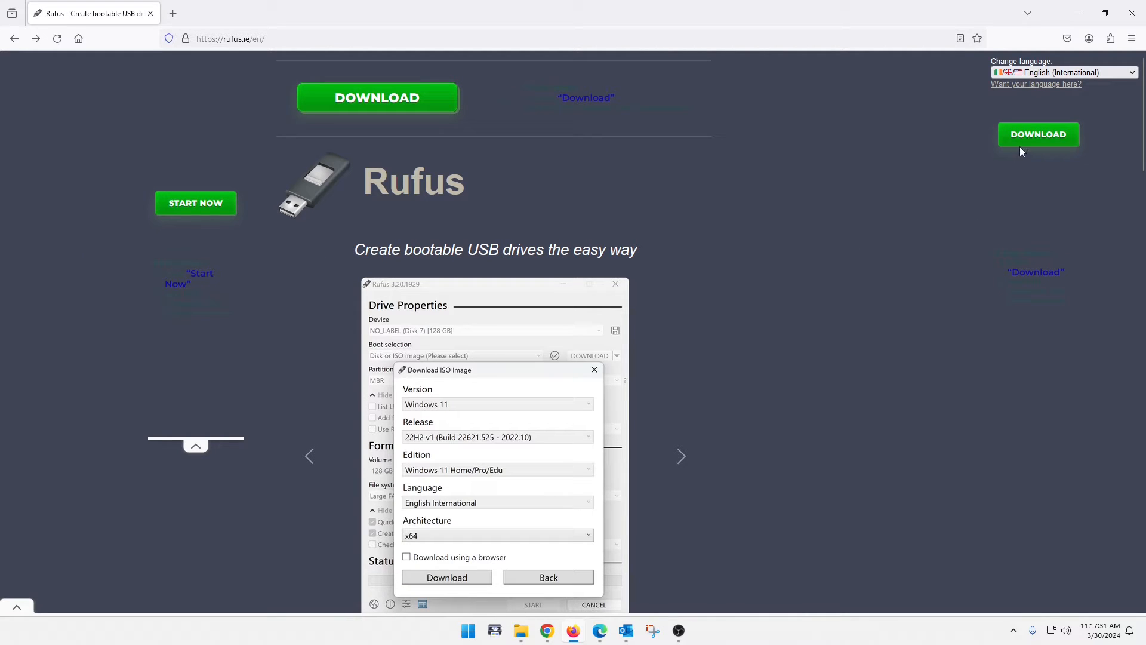
mouse_move(631, 372)
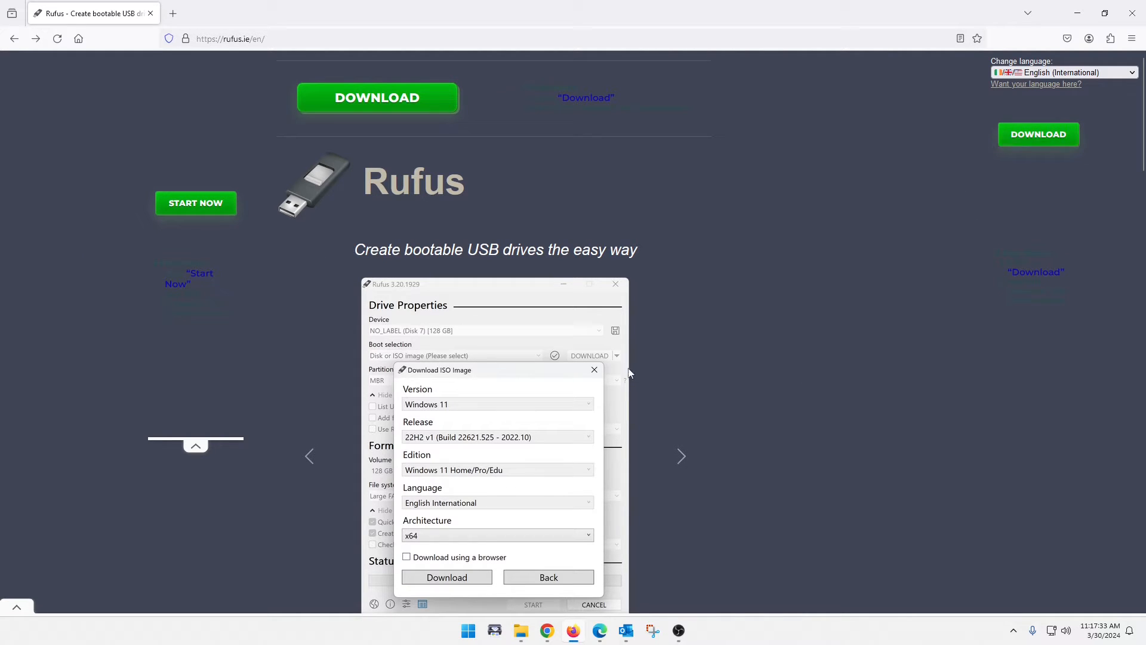
scroll("down", 3)
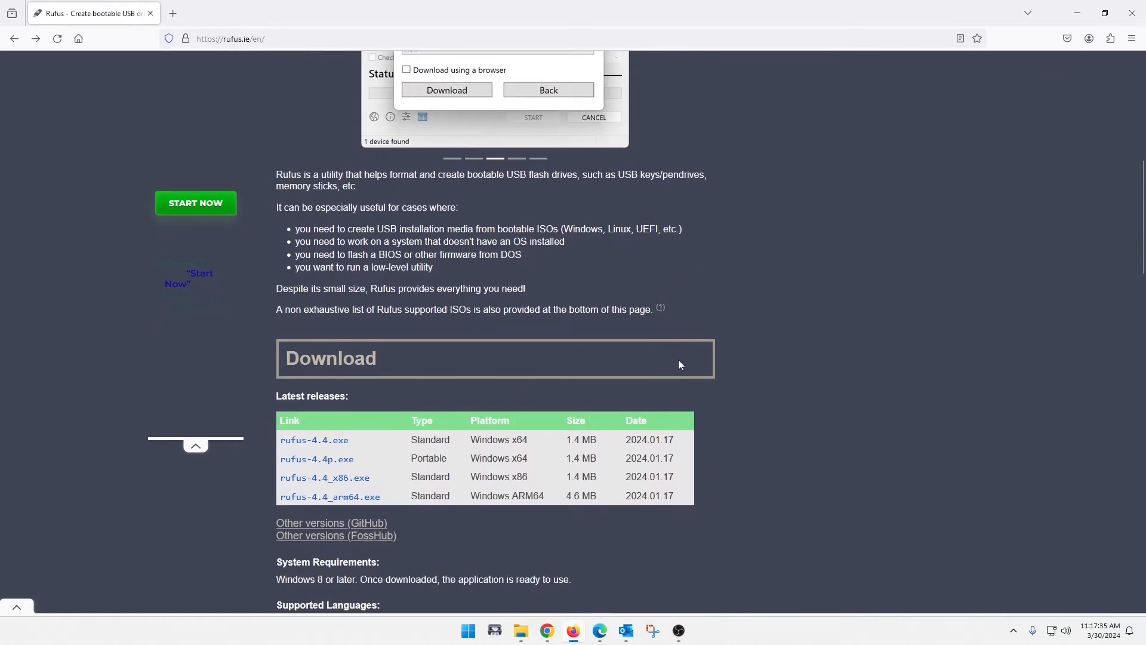
scroll("down", 3)
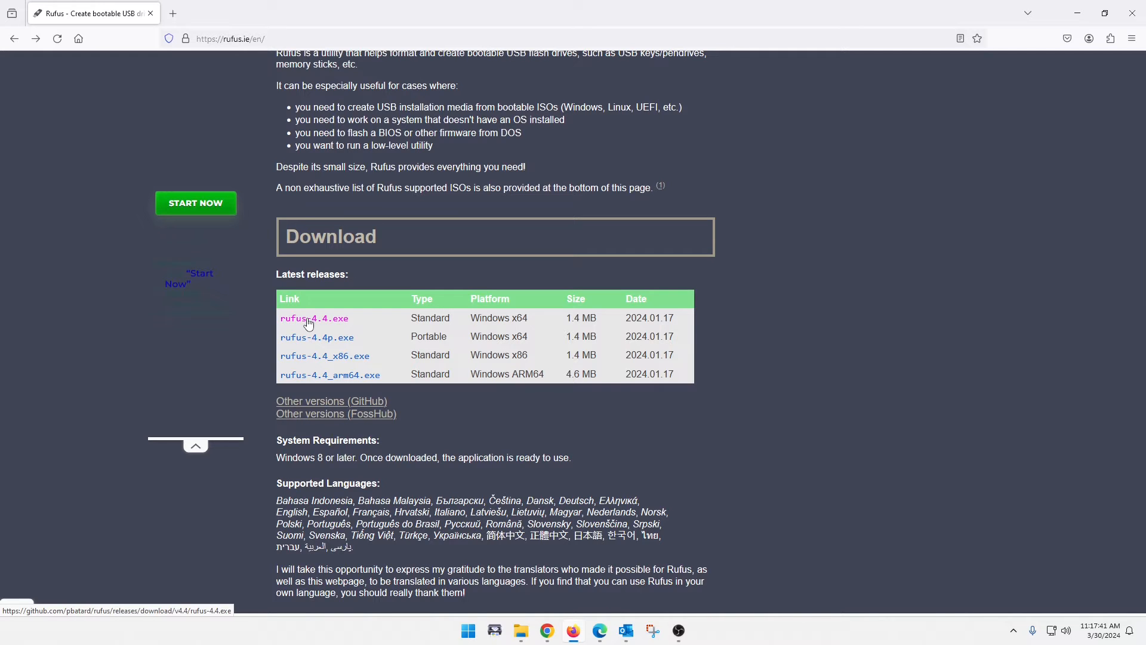
mouse_move(300, 344)
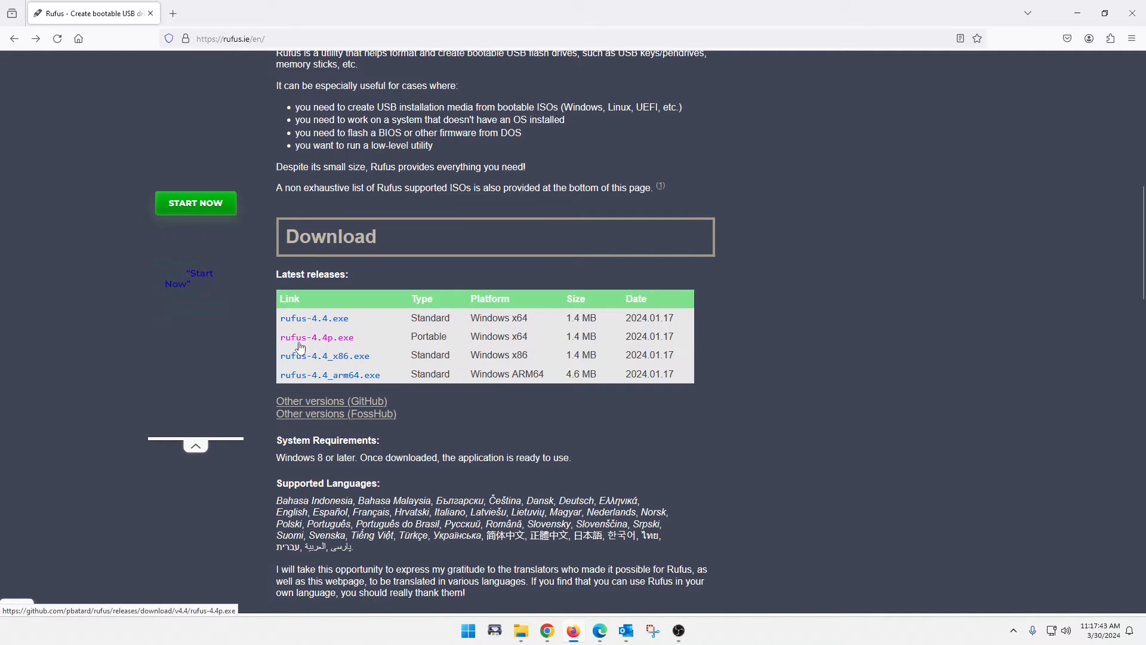
mouse_move(1096, 331)
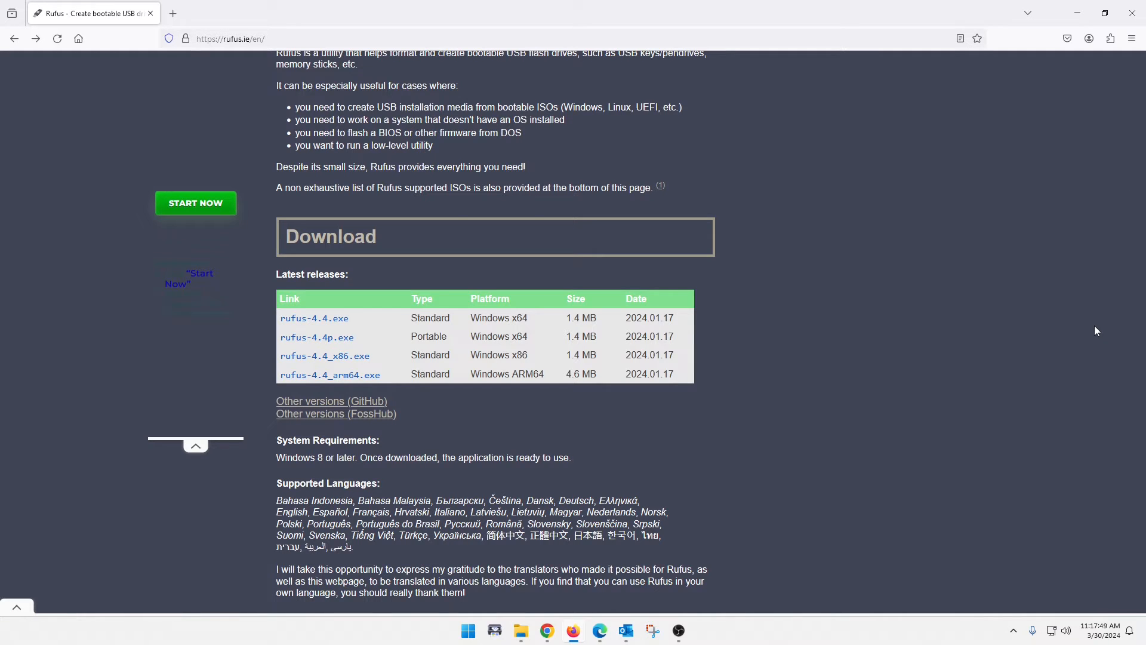
mouse_move(948, 507)
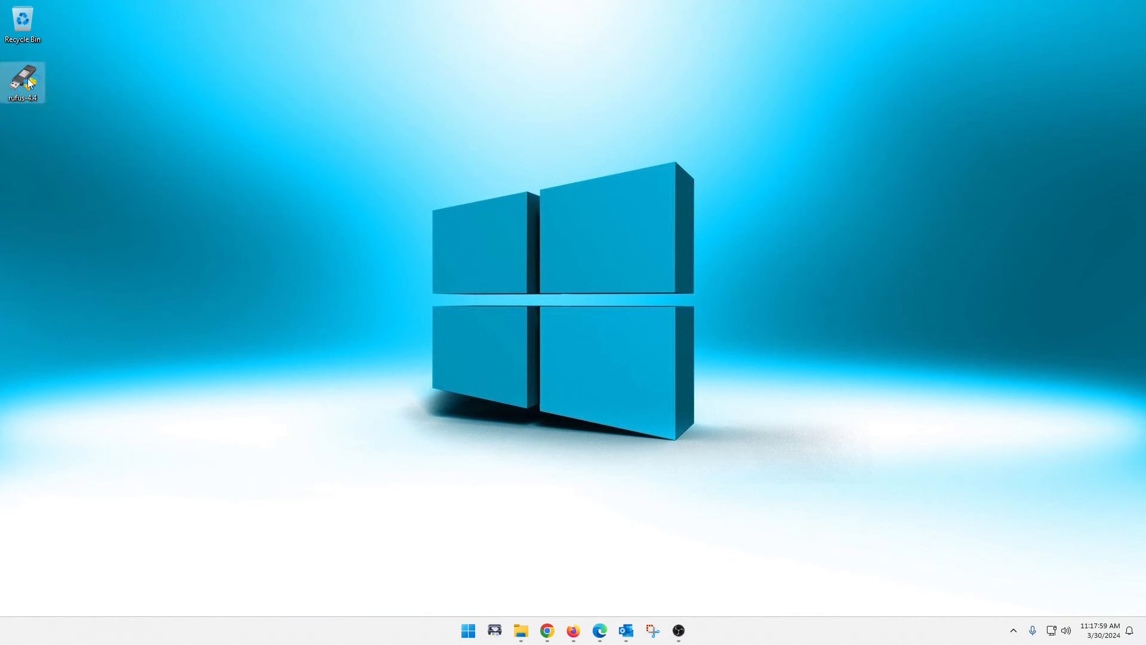
Launch rufus-4.4 from the desktop so its window detects the 32 GB USB drive
double_click(23, 79)
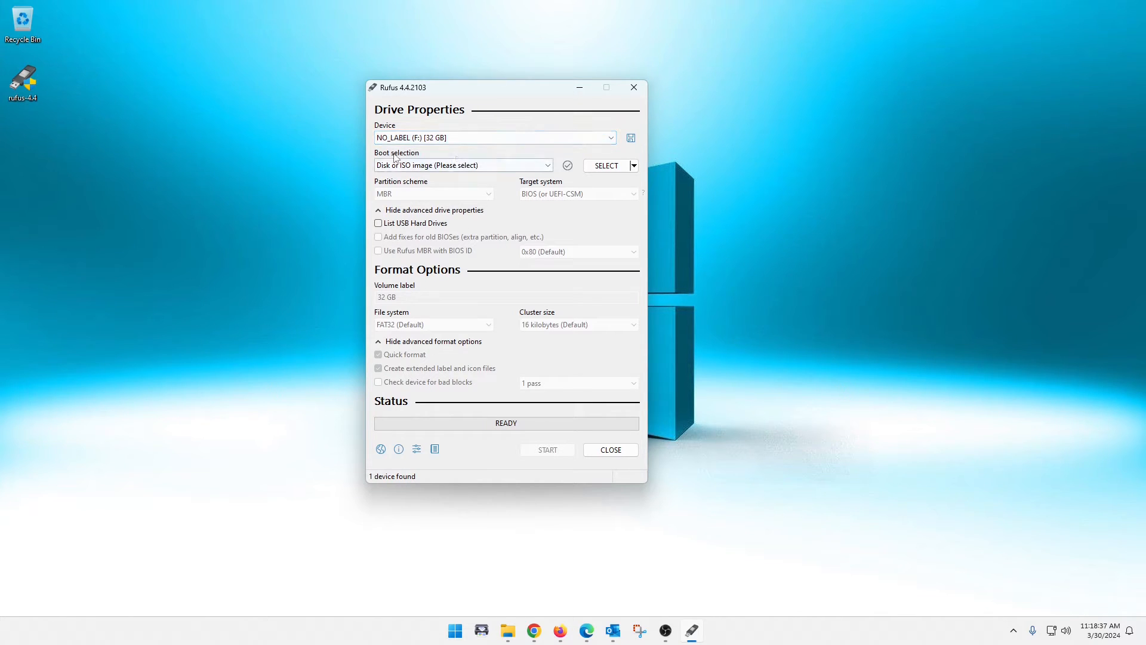
mouse_move(464, 165)
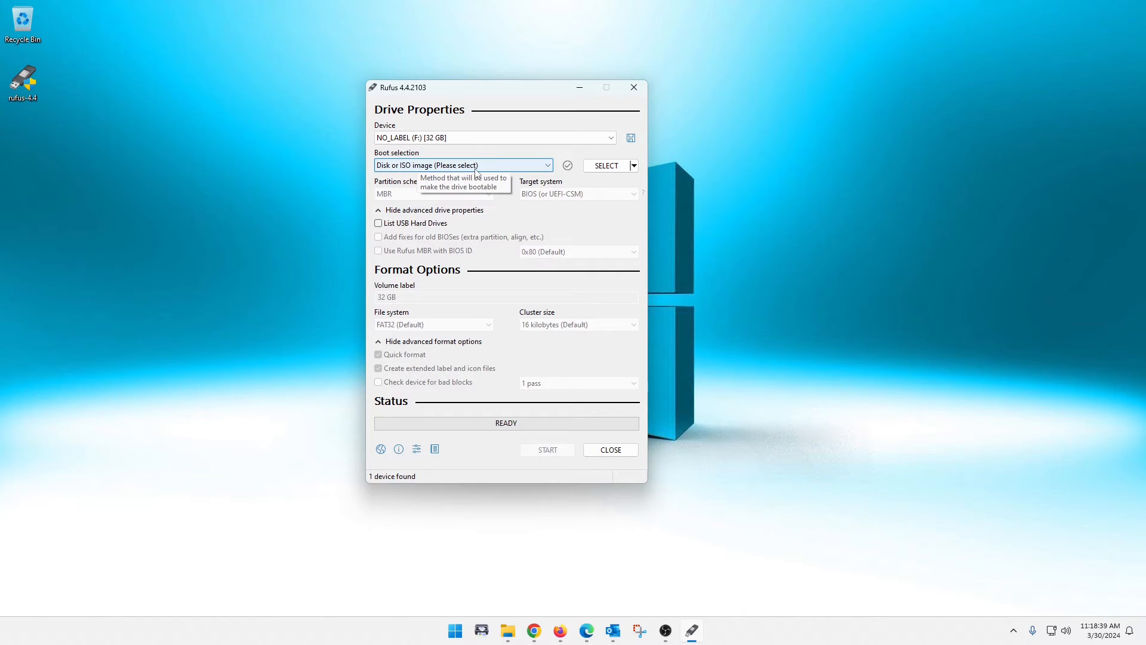
left_click(547, 164)
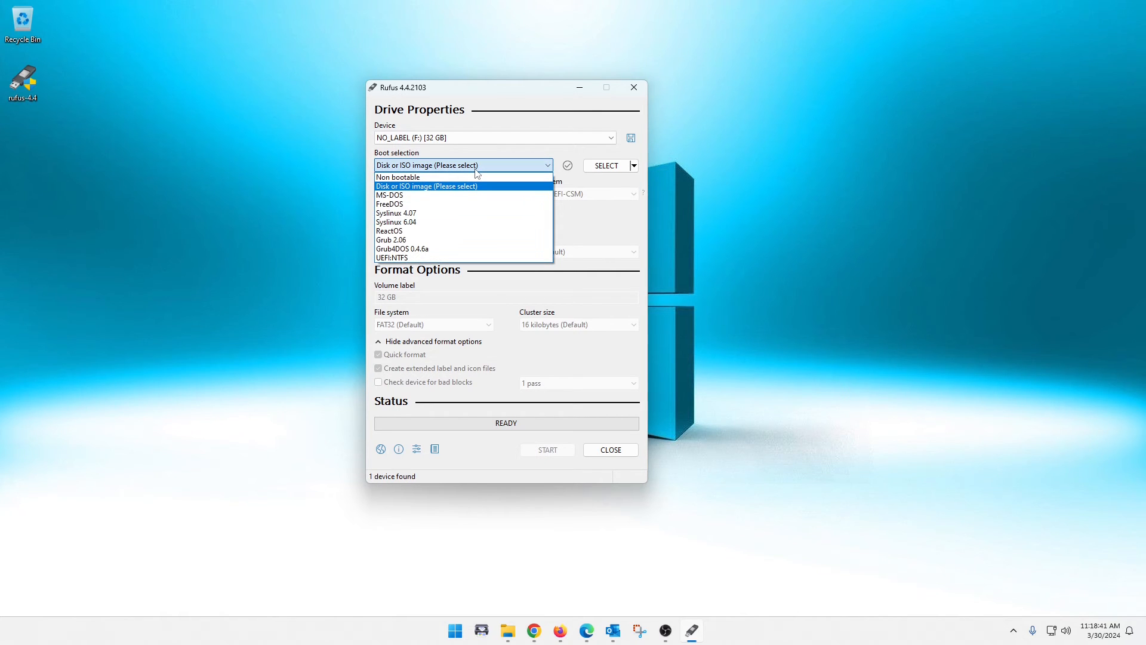
mouse_move(467, 176)
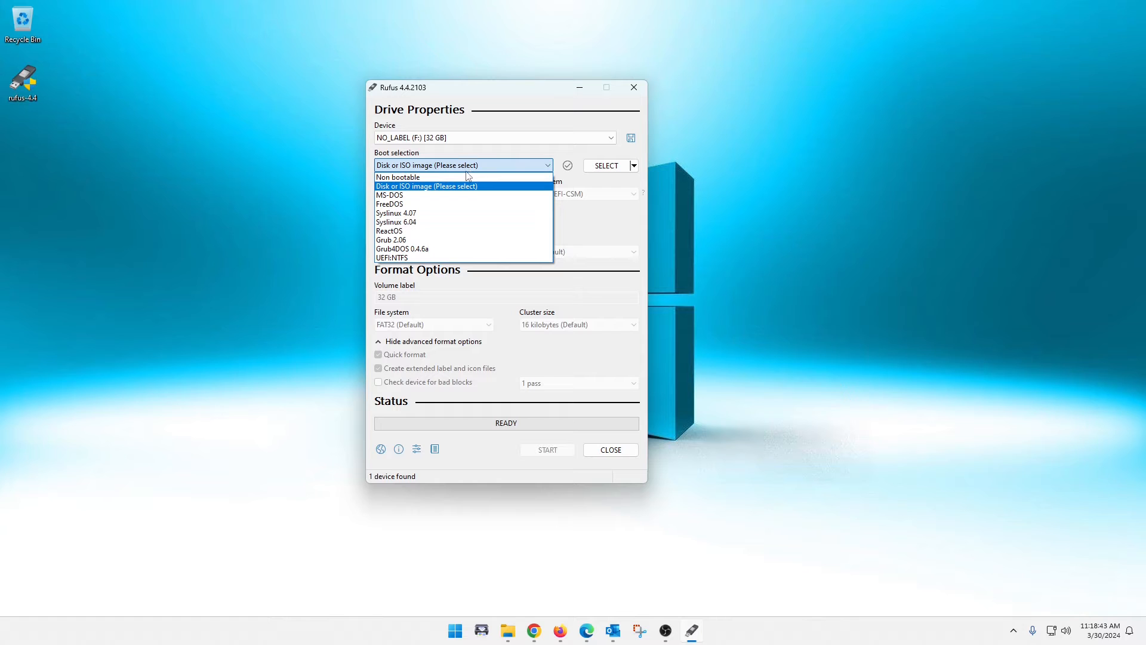
mouse_move(484, 191)
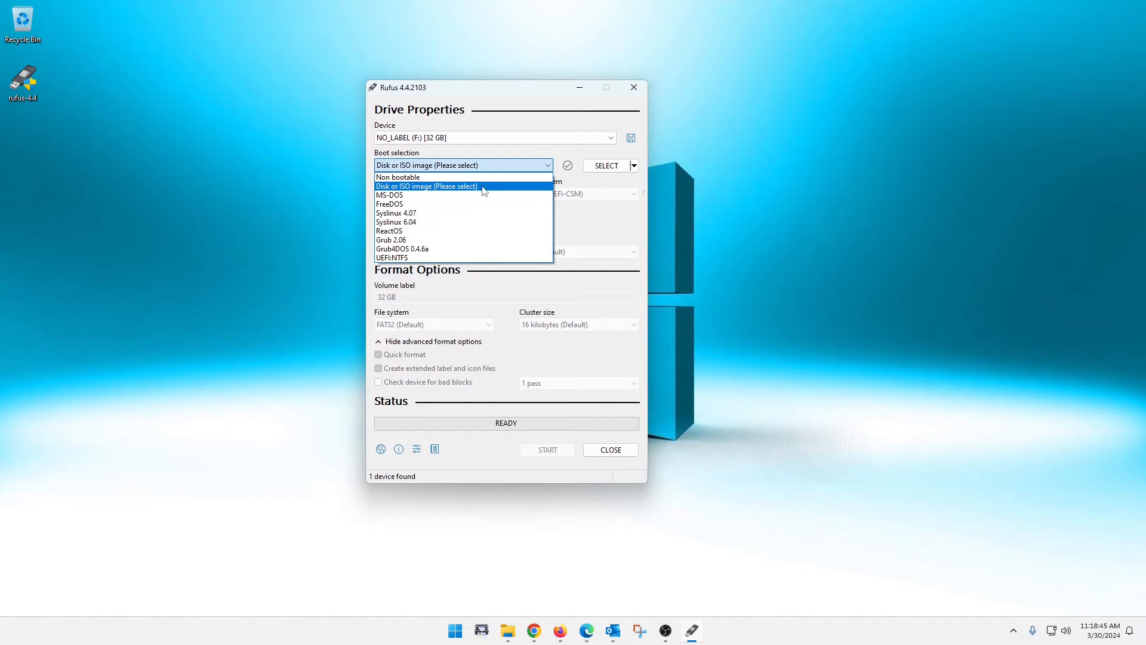
mouse_move(493, 191)
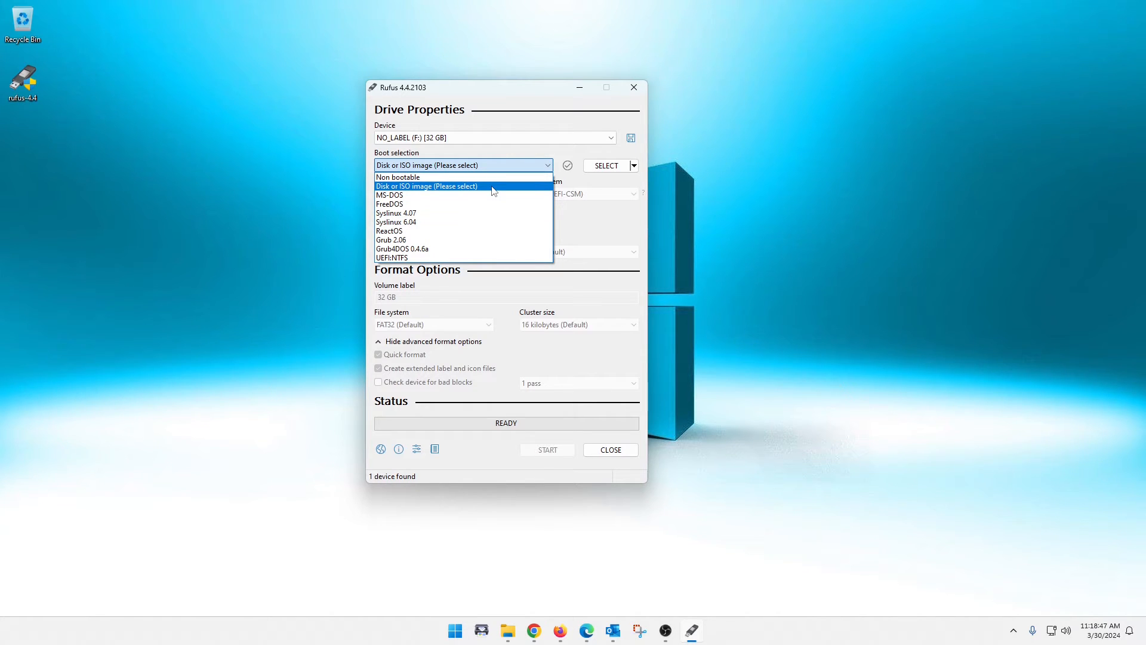
mouse_move(431, 187)
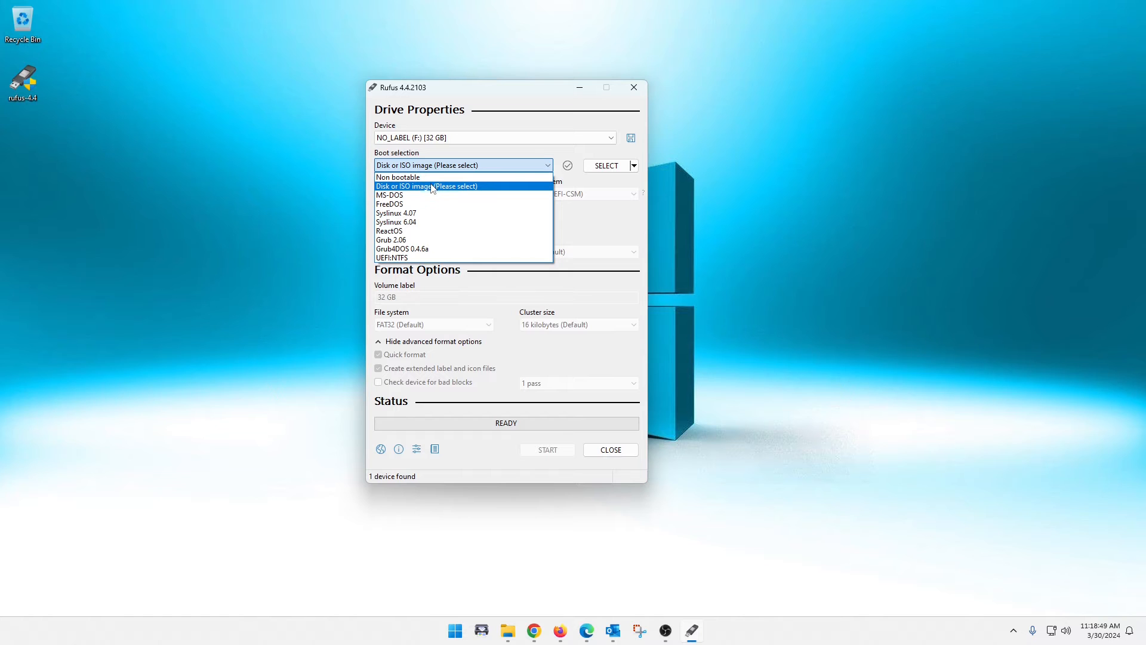
left_click(426, 186)
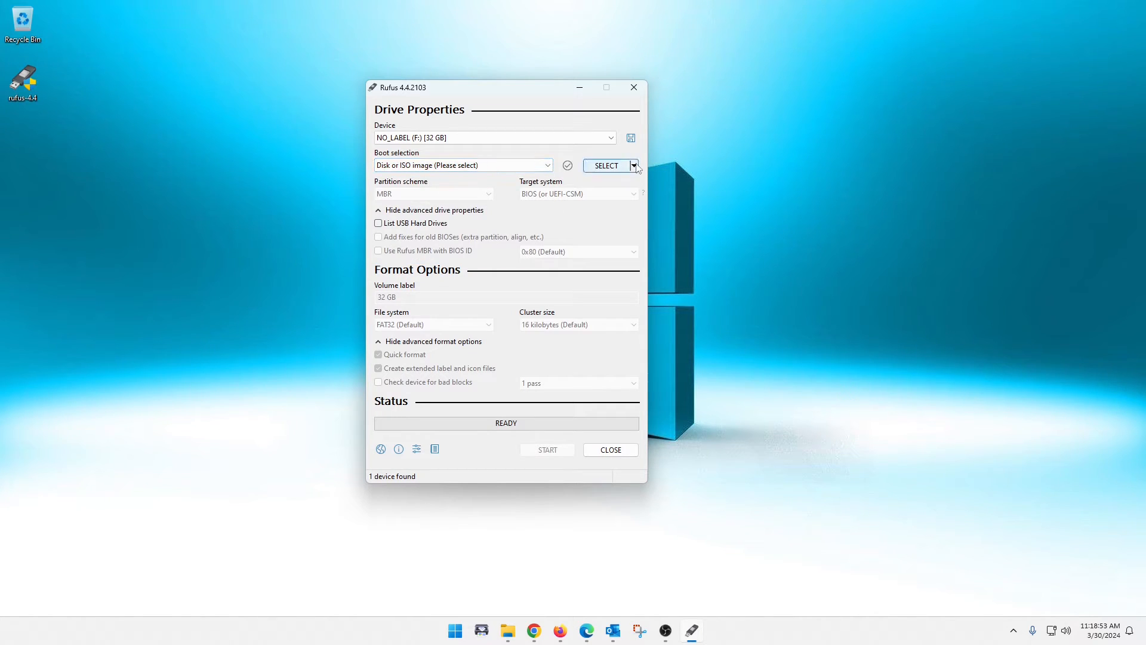
Switch the SELECT image button to DOWNLOAD, keeping Disk or ISO image boot selection
left_click(633, 165)
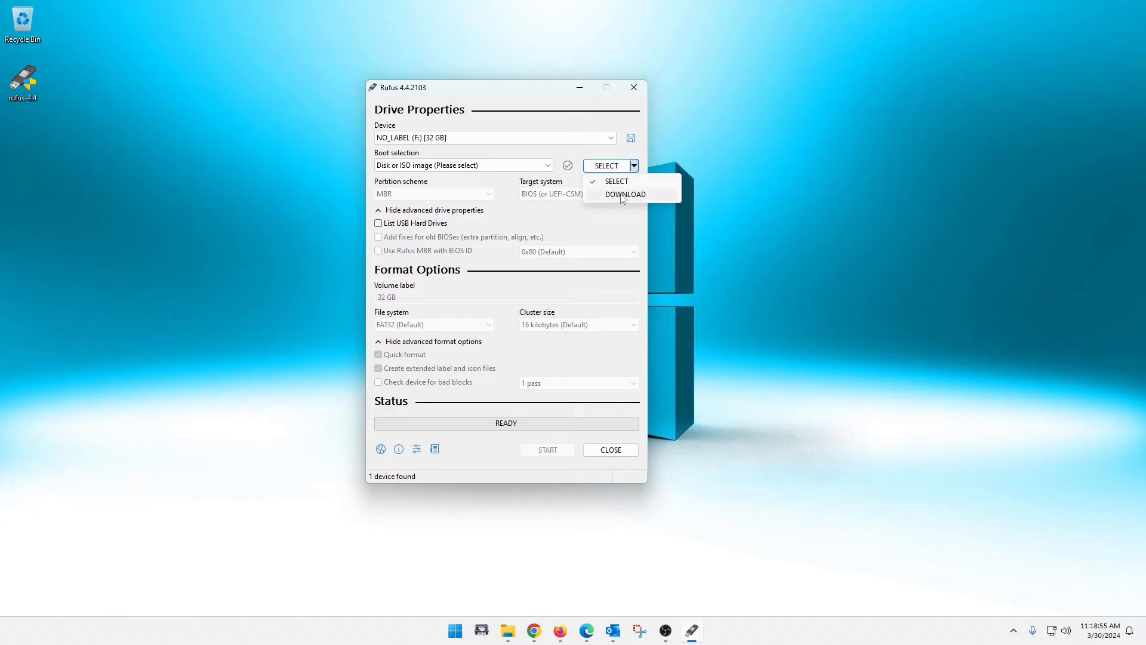
left_click(625, 194)
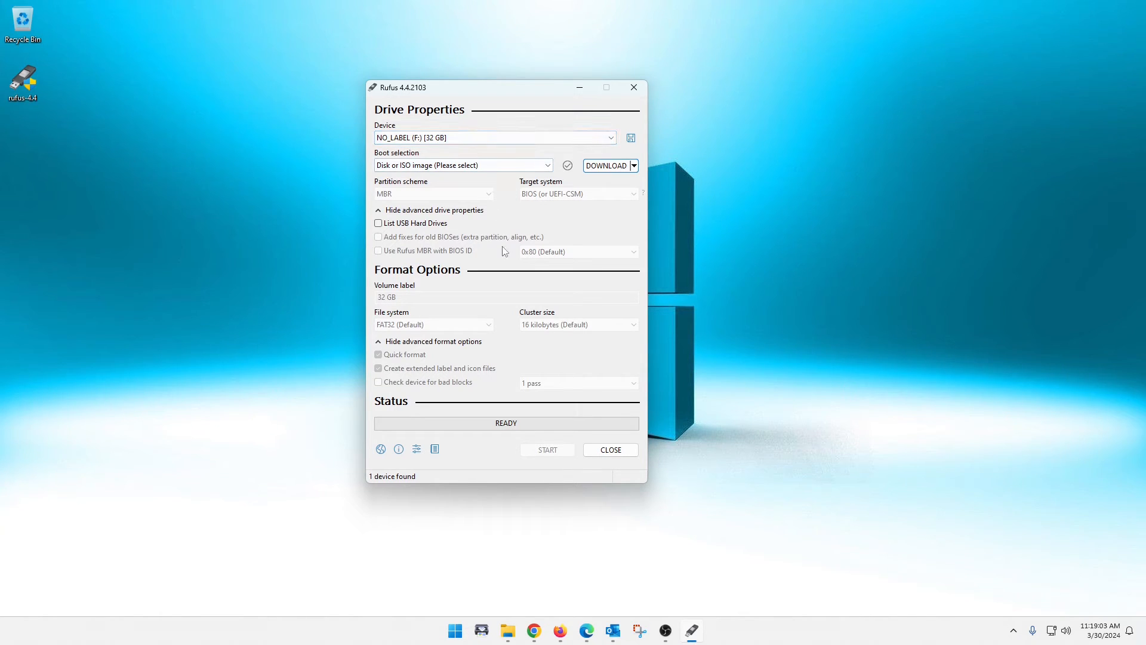
mouse_move(420, 282)
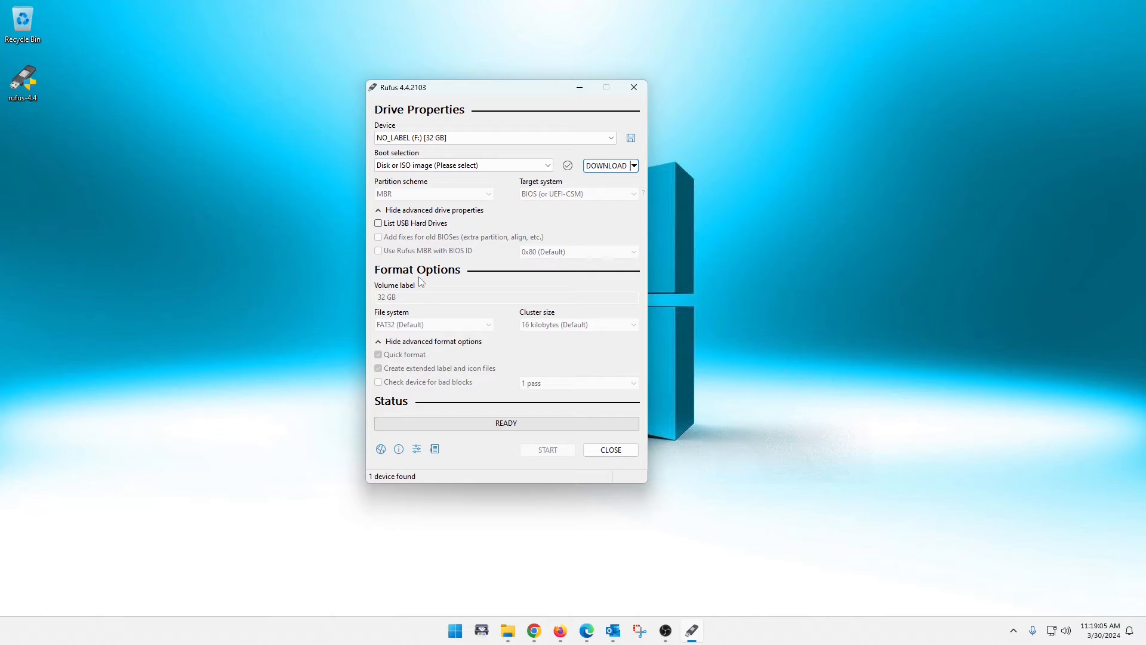
mouse_move(467, 298)
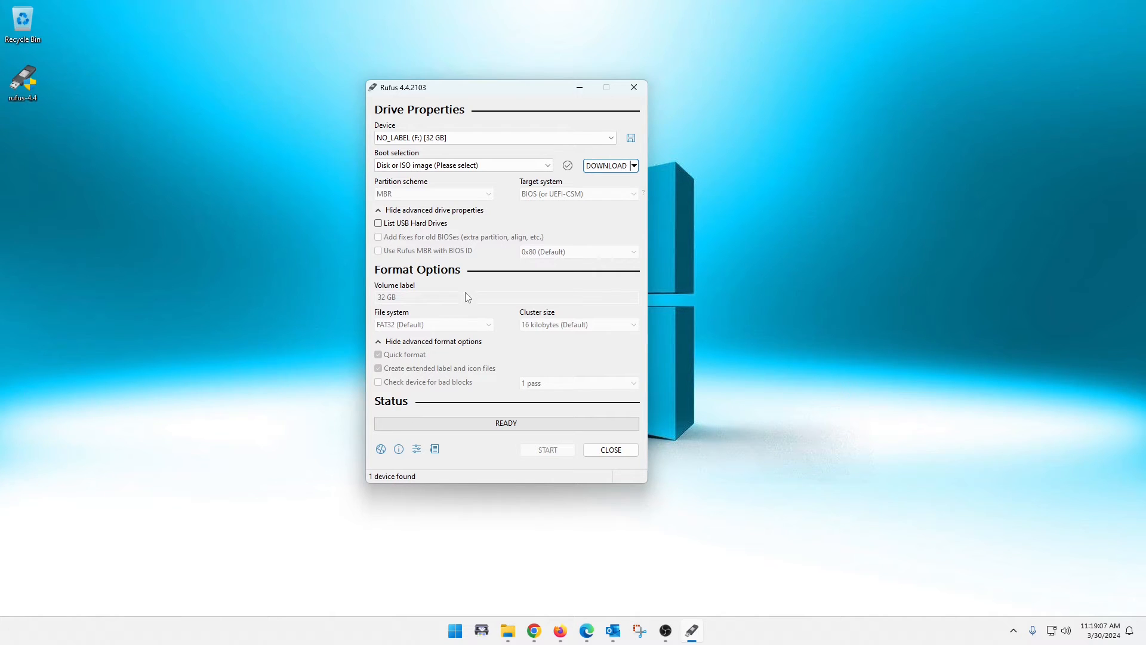
mouse_move(513, 303)
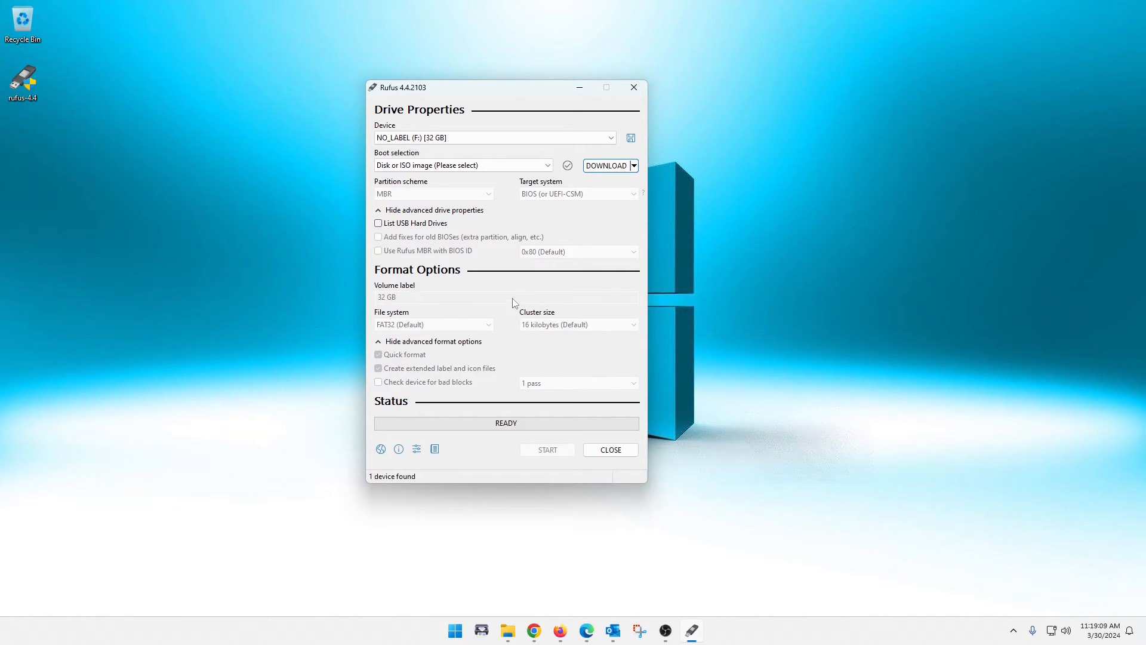
mouse_move(488, 283)
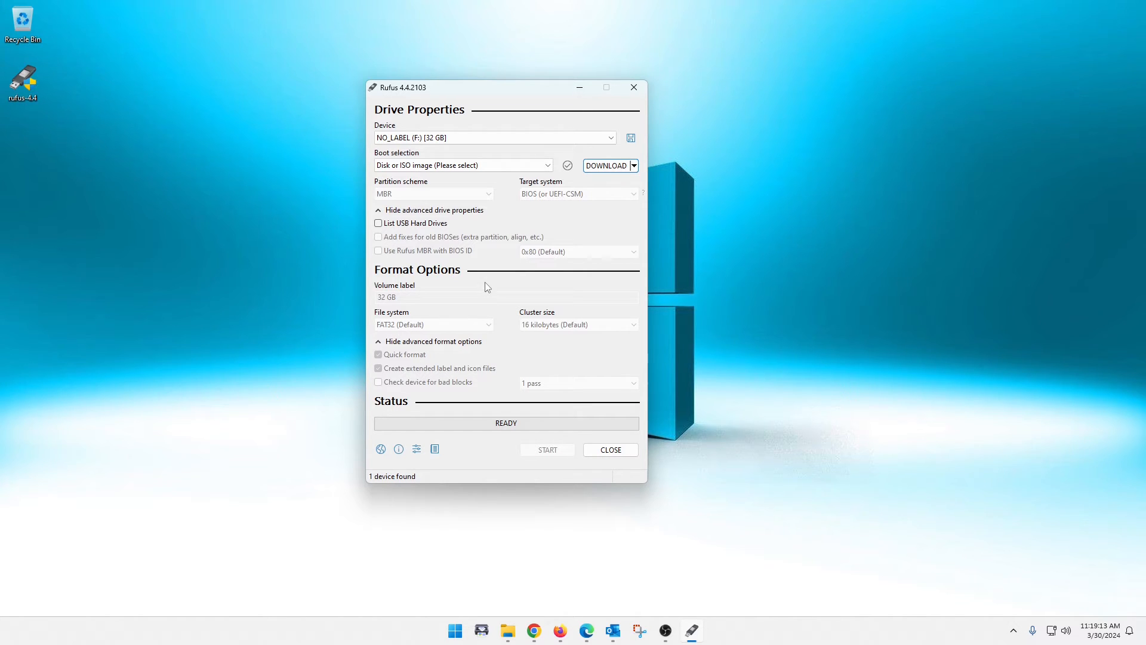
mouse_move(529, 285)
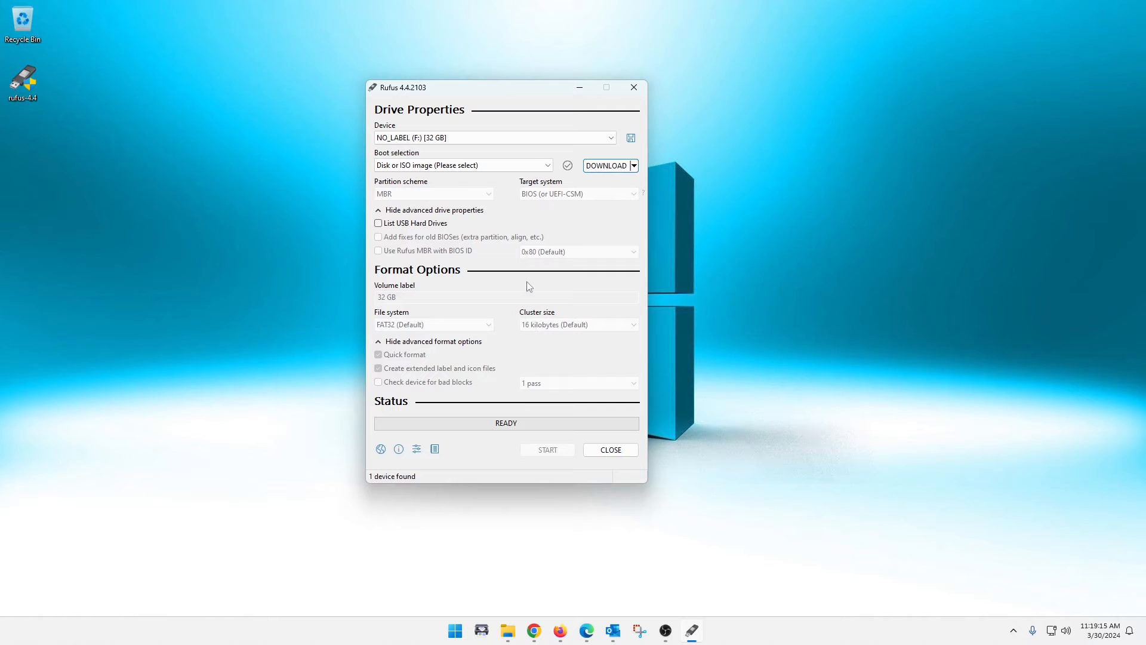
mouse_move(503, 191)
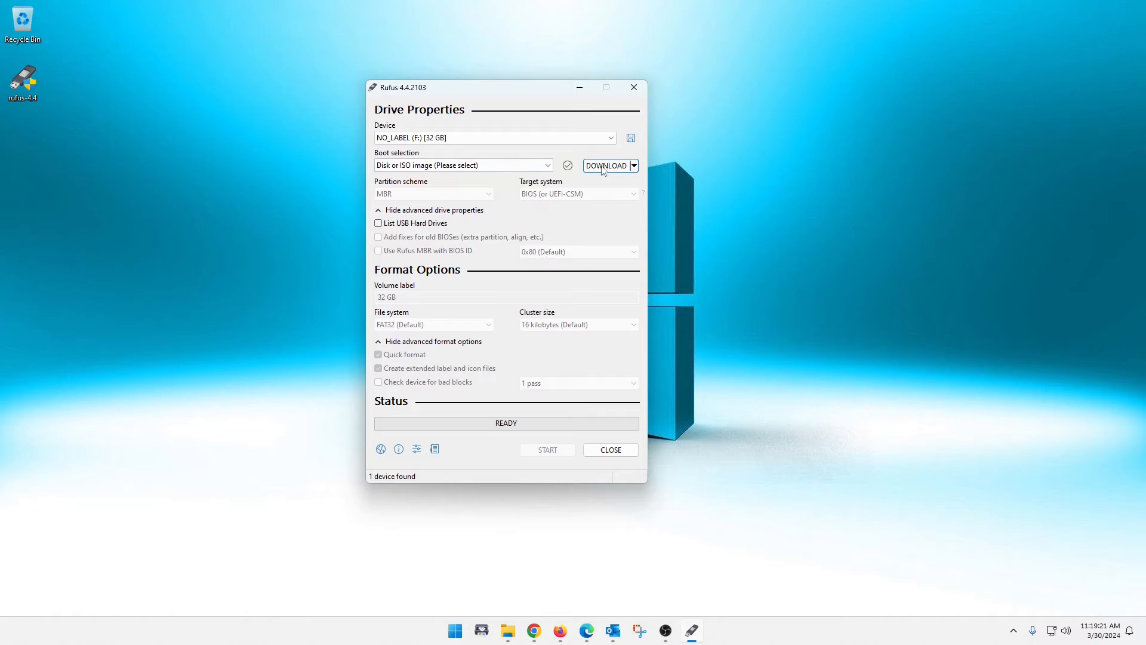
Begin the ISO download dialog, choosing Windows 10 version and the 22H2 release
left_click(607, 165)
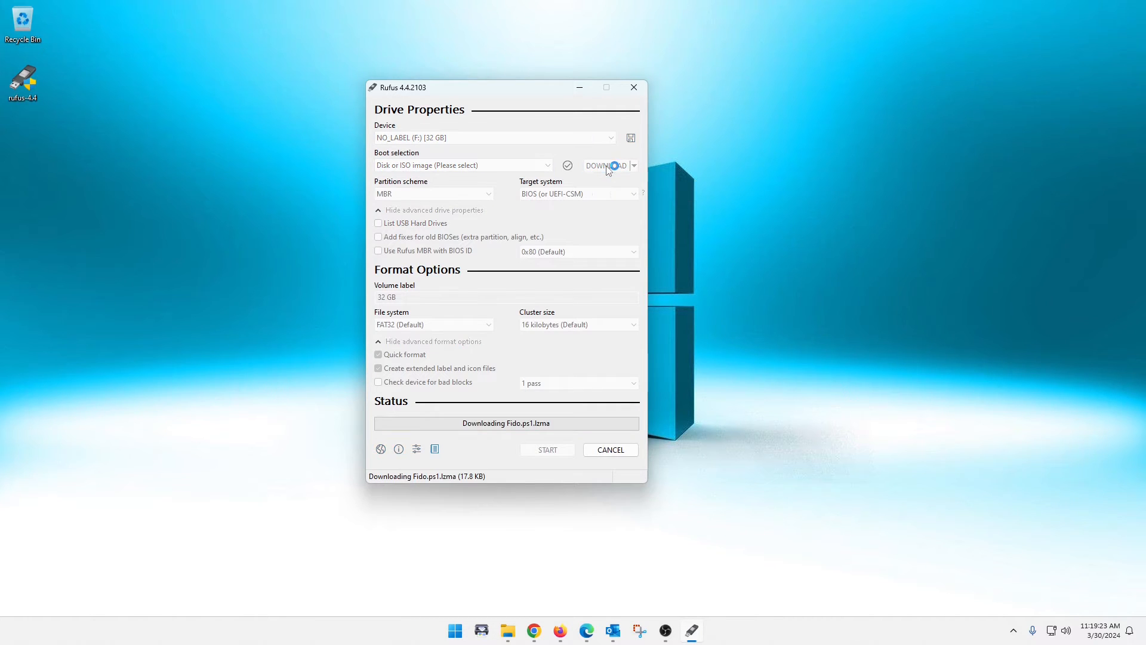
left_click(605, 165)
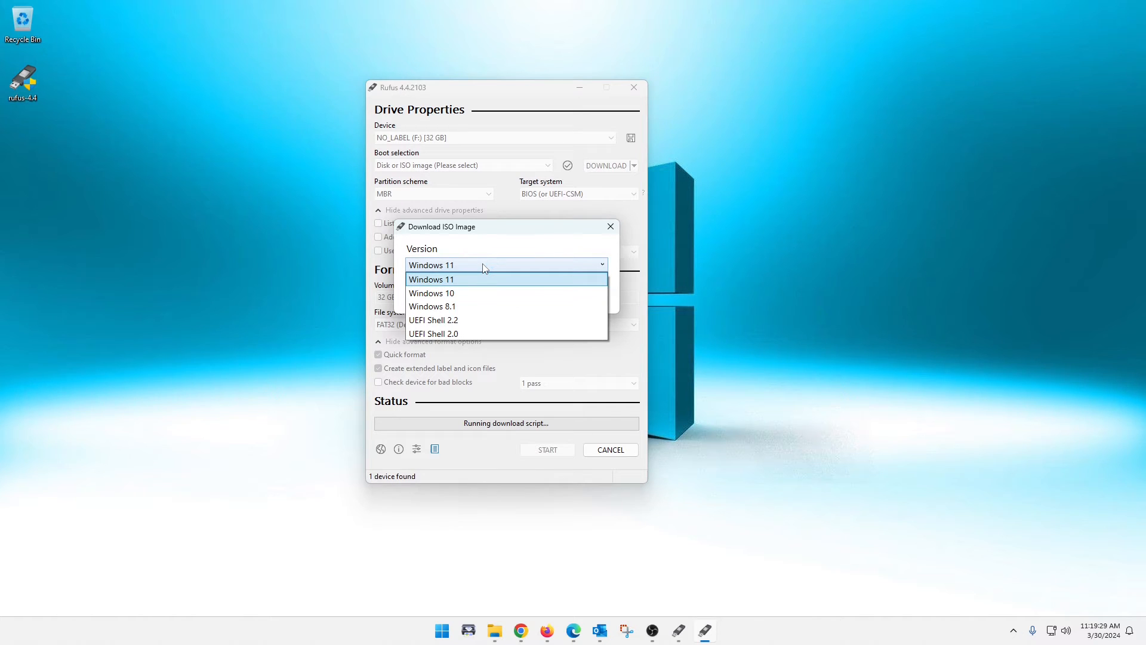
mouse_move(477, 333)
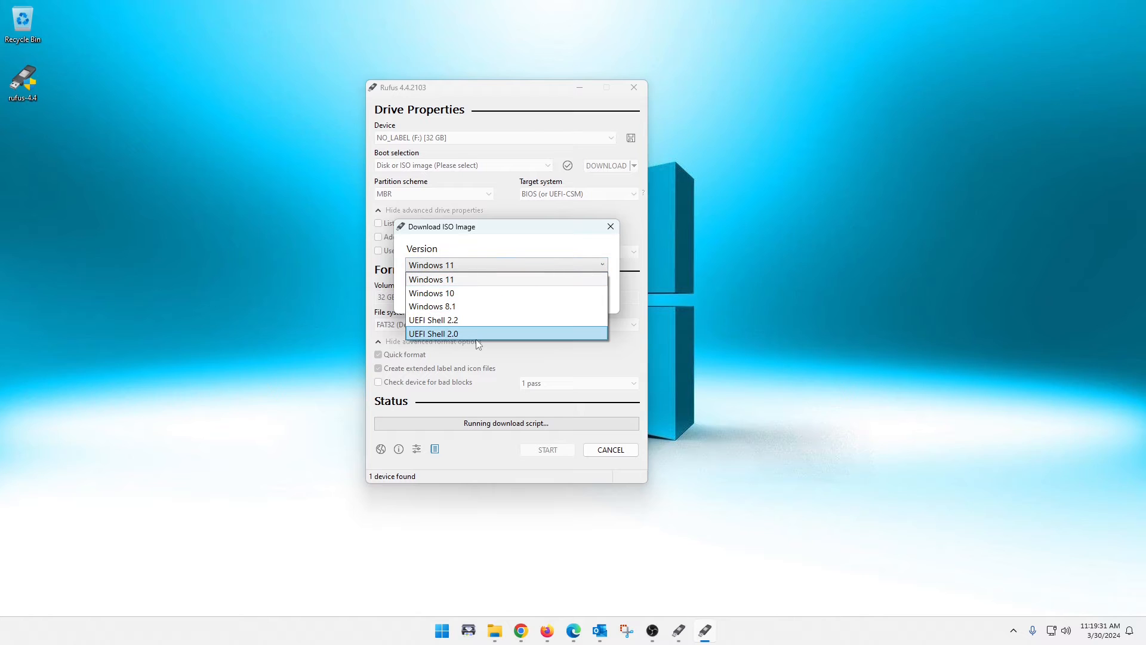
mouse_move(475, 320)
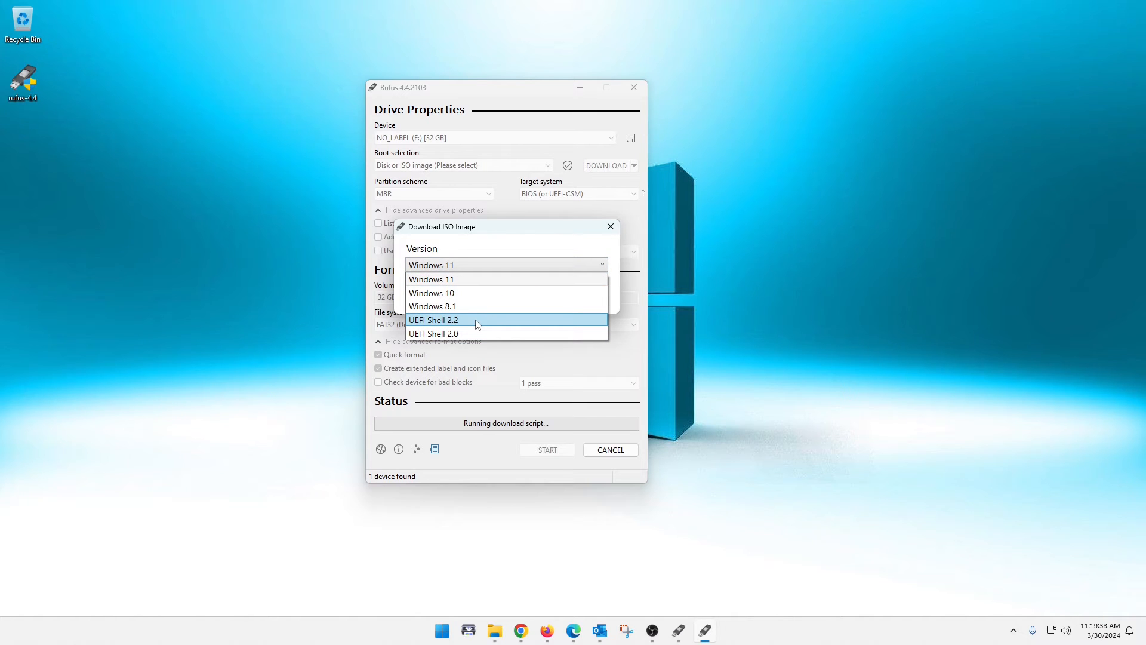
mouse_move(468, 307)
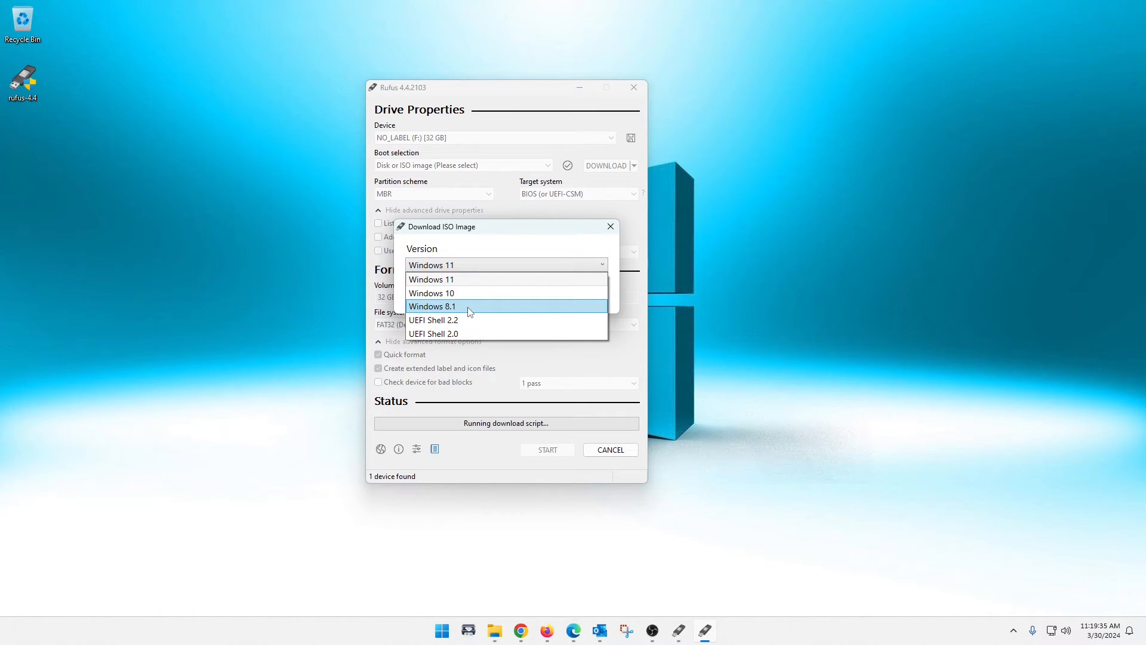
mouse_move(465, 294)
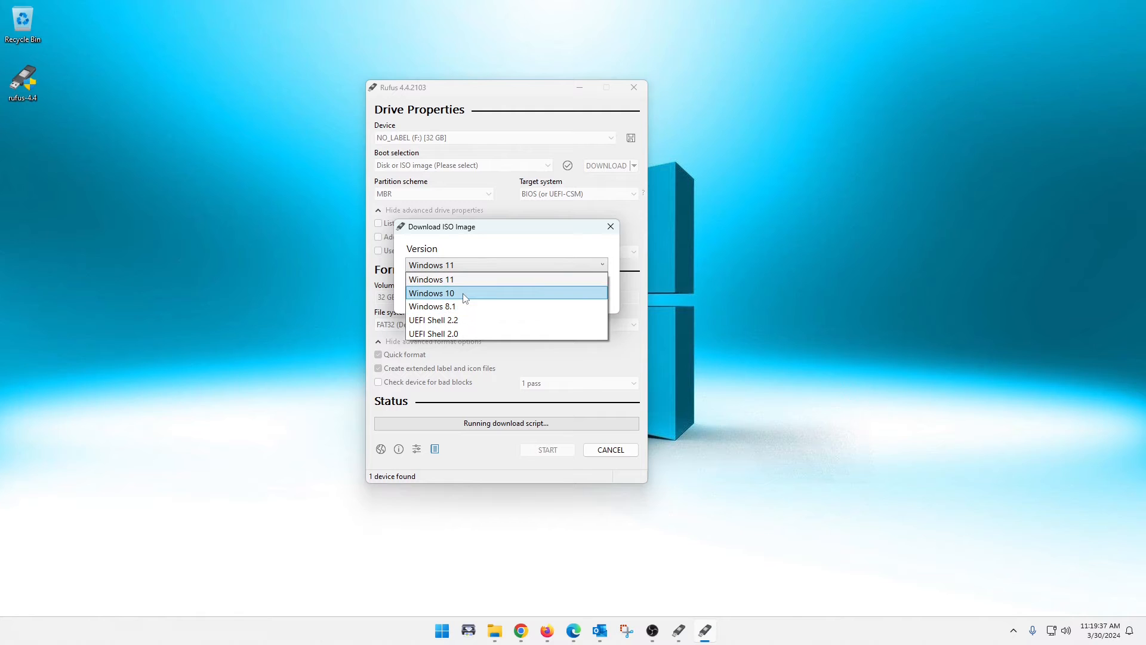
mouse_move(472, 294)
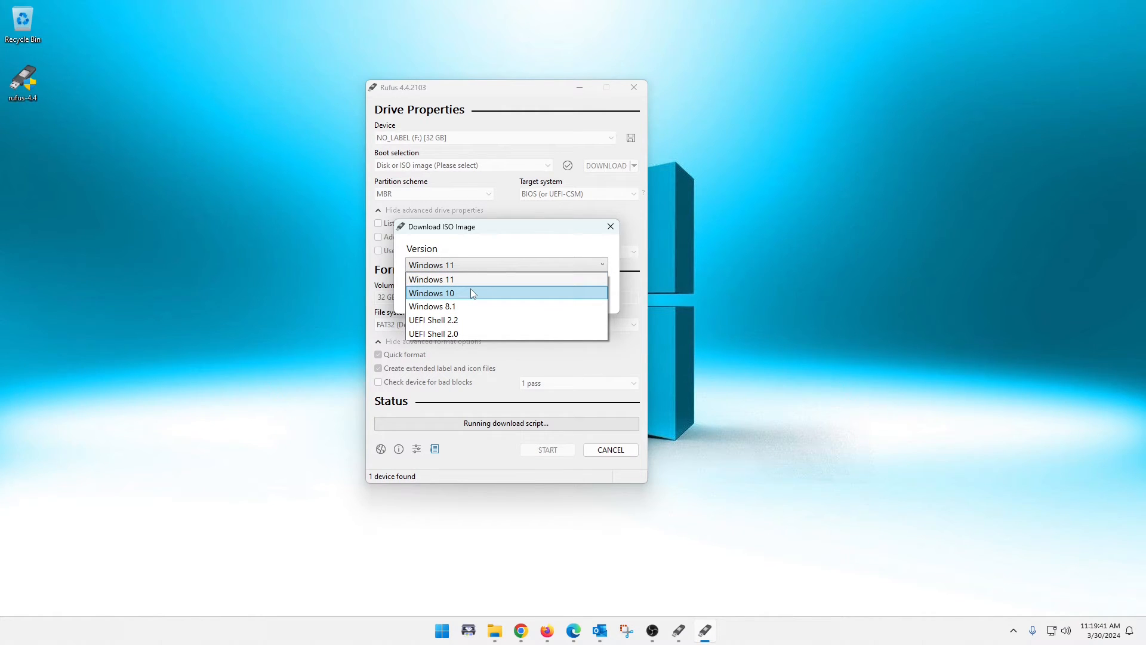
left_click(432, 294)
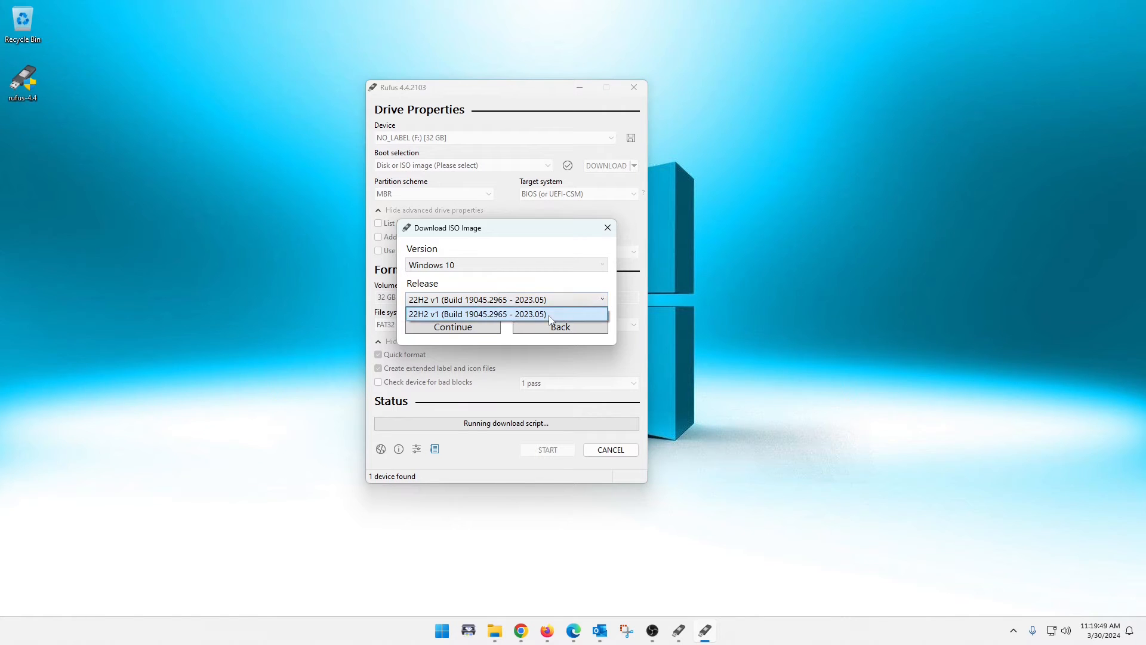
left_click(505, 314)
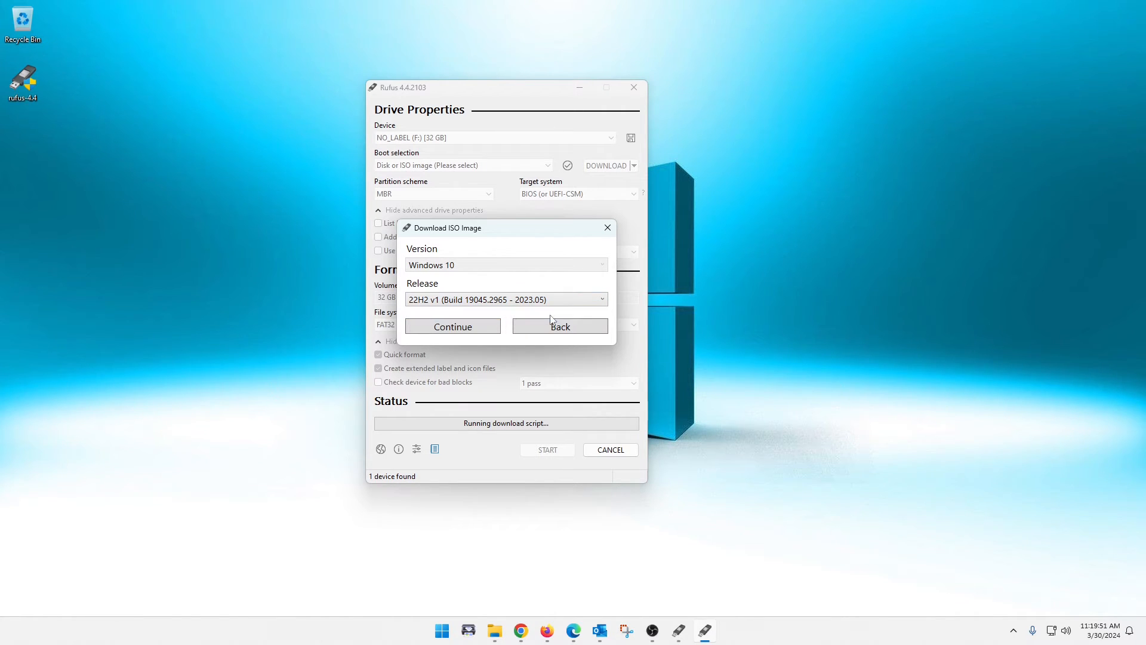
mouse_move(453, 326)
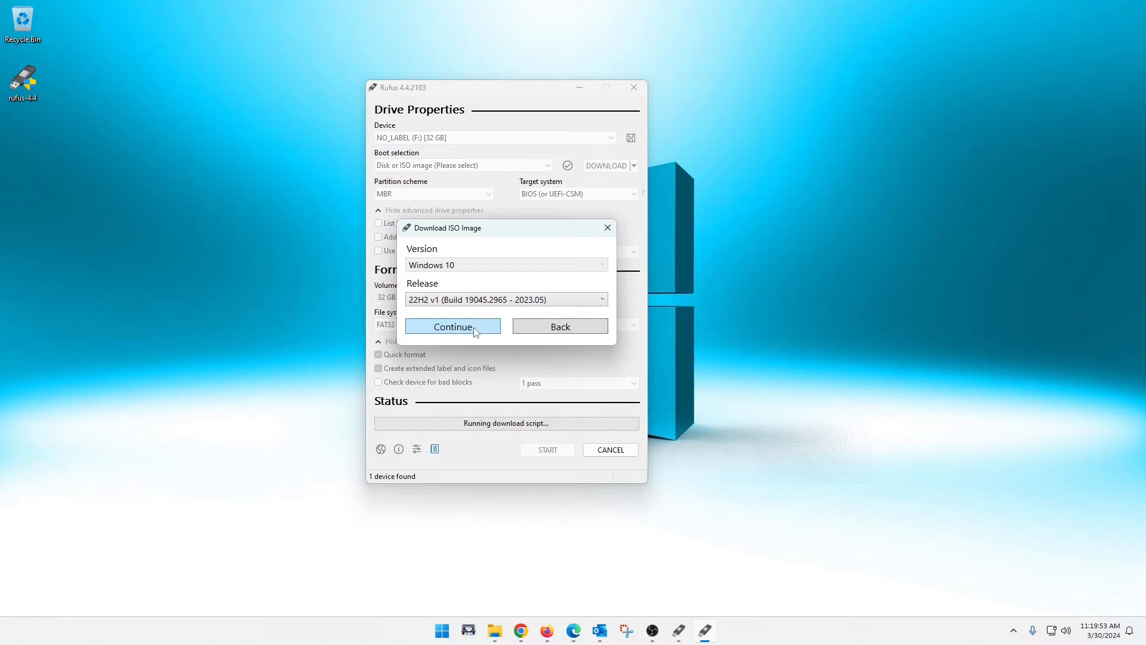
left_click(452, 326)
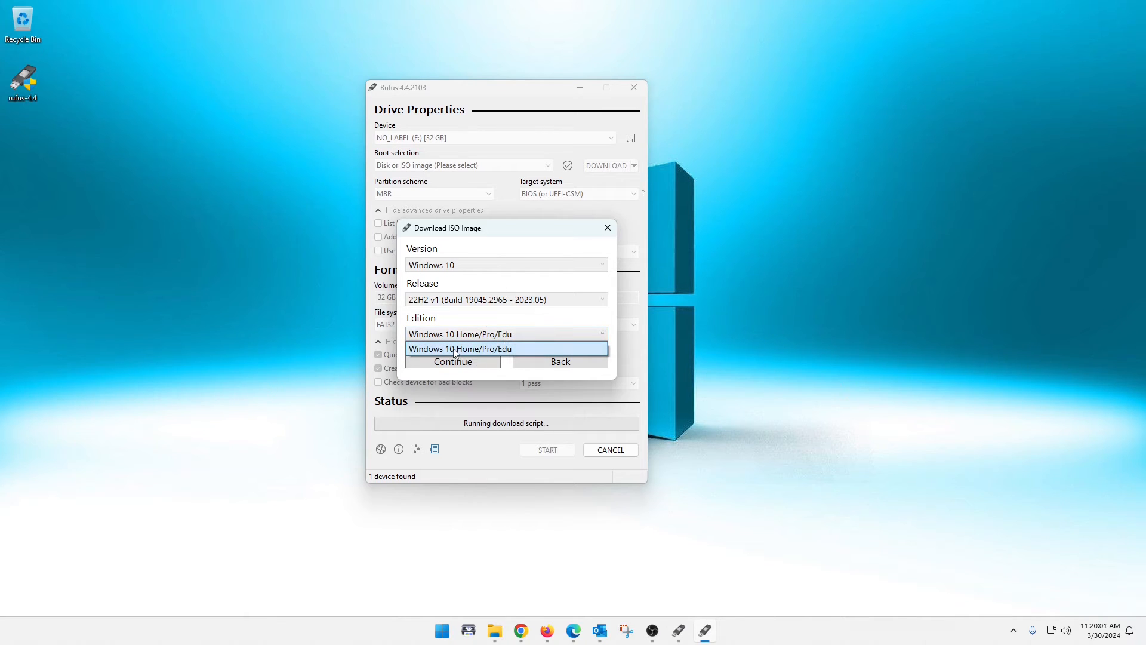
Keep Home/Pro/Edu edition, English International language and x64 architecture
left_click(460, 349)
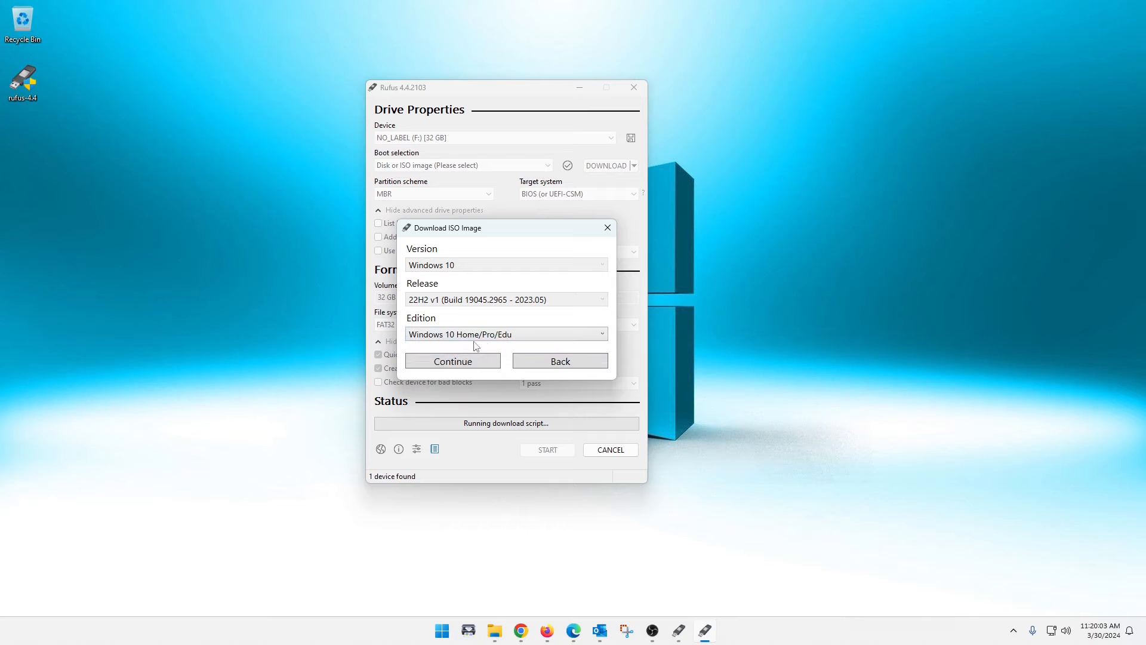
mouse_move(452, 360)
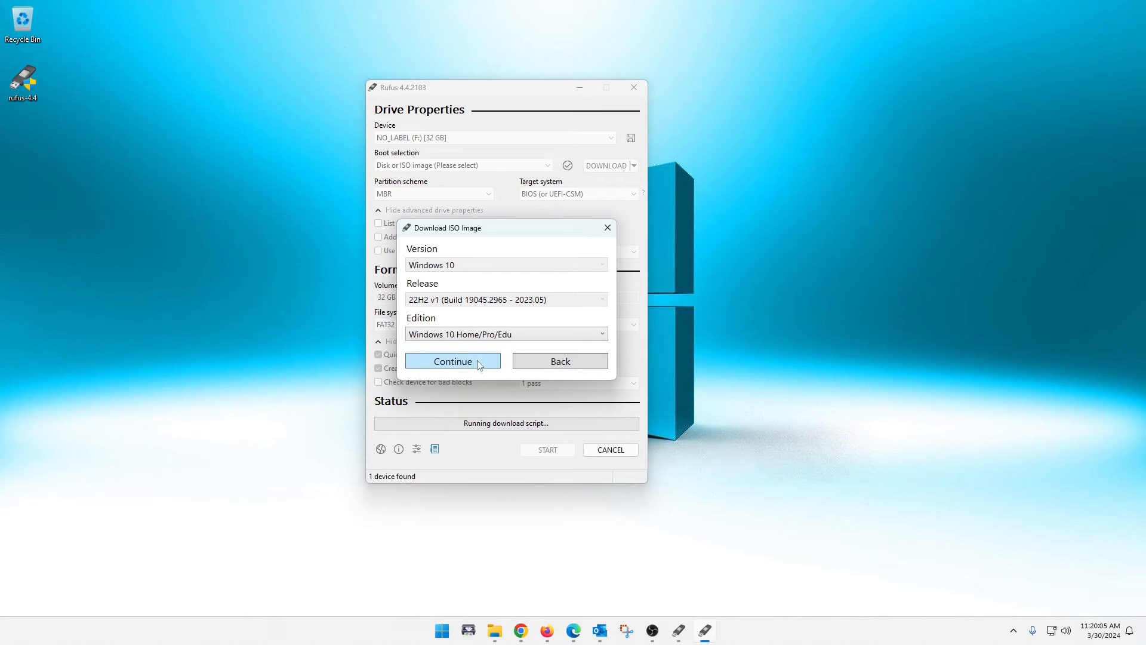
left_click(452, 361)
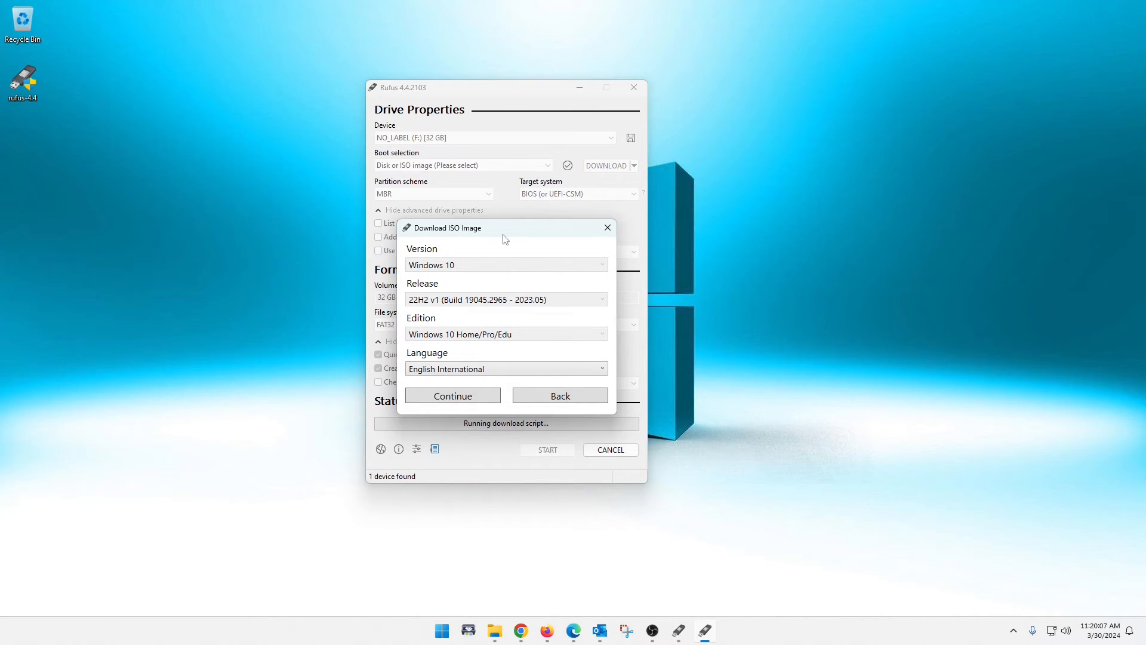
mouse_move(550, 360)
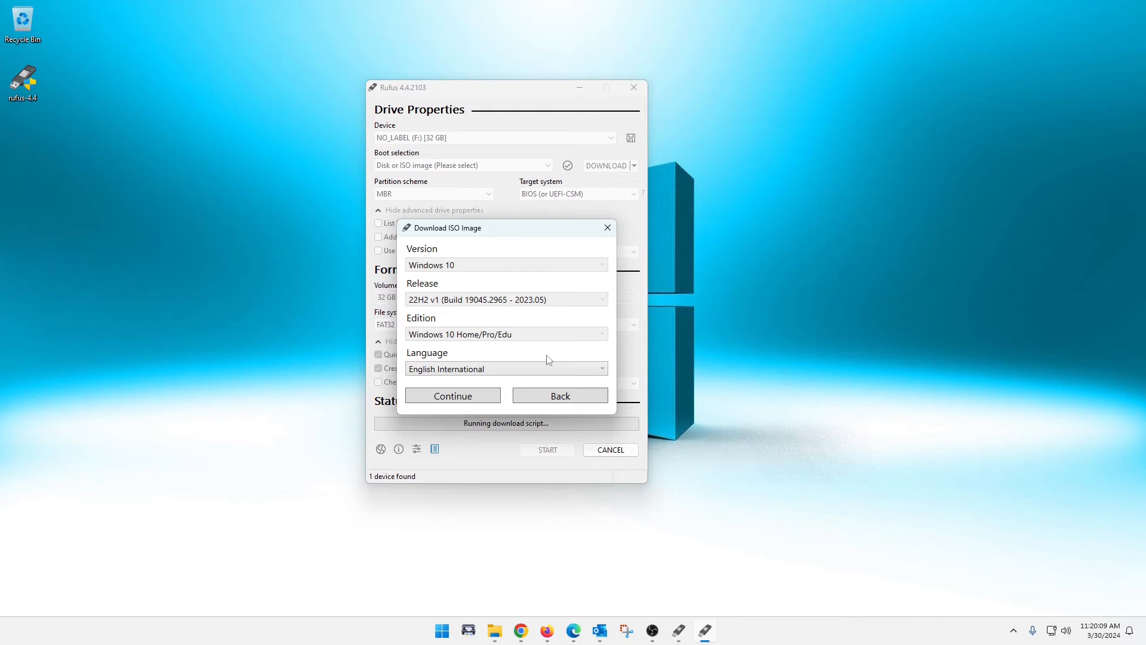
left_click(452, 395)
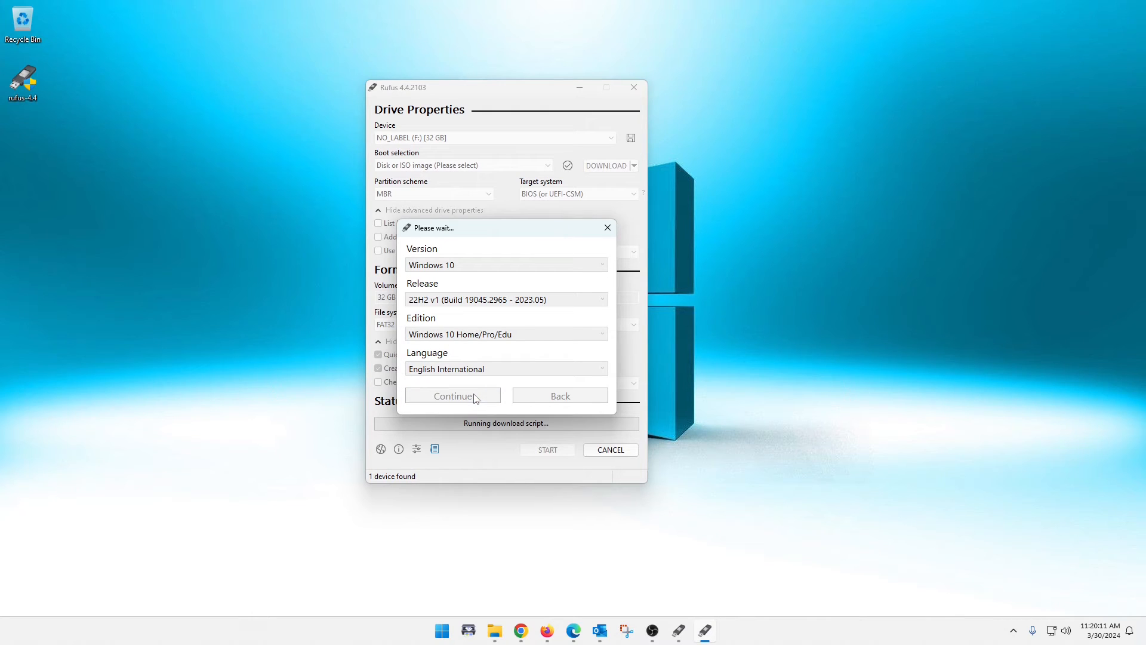
left_click(451, 396)
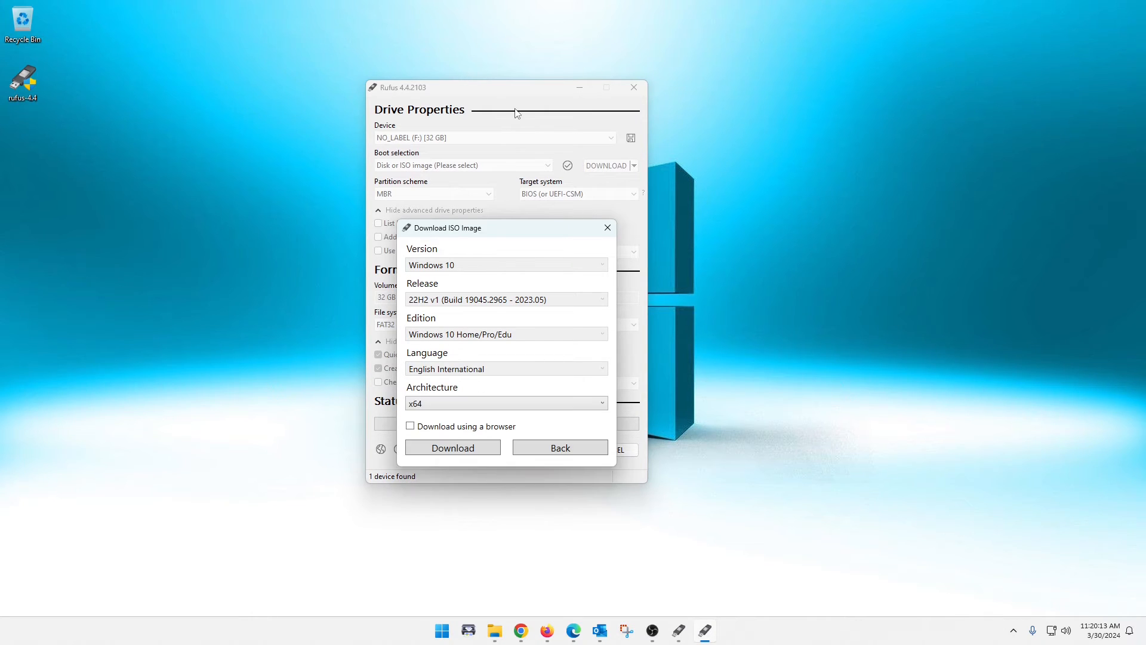
mouse_move(489, 216)
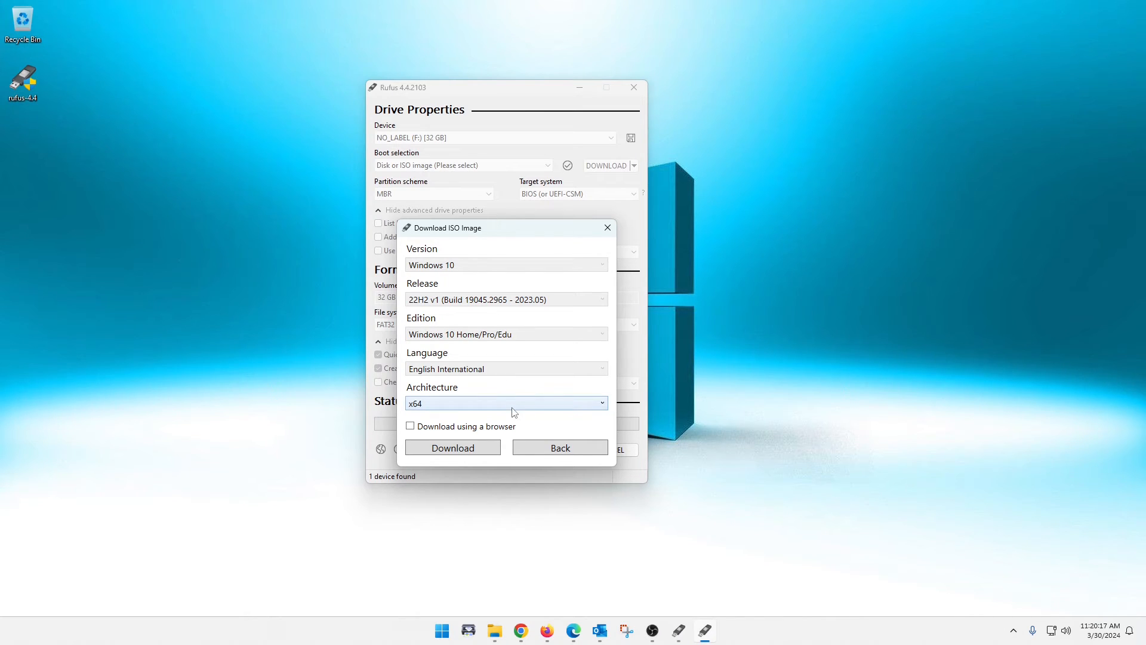
left_click(504, 402)
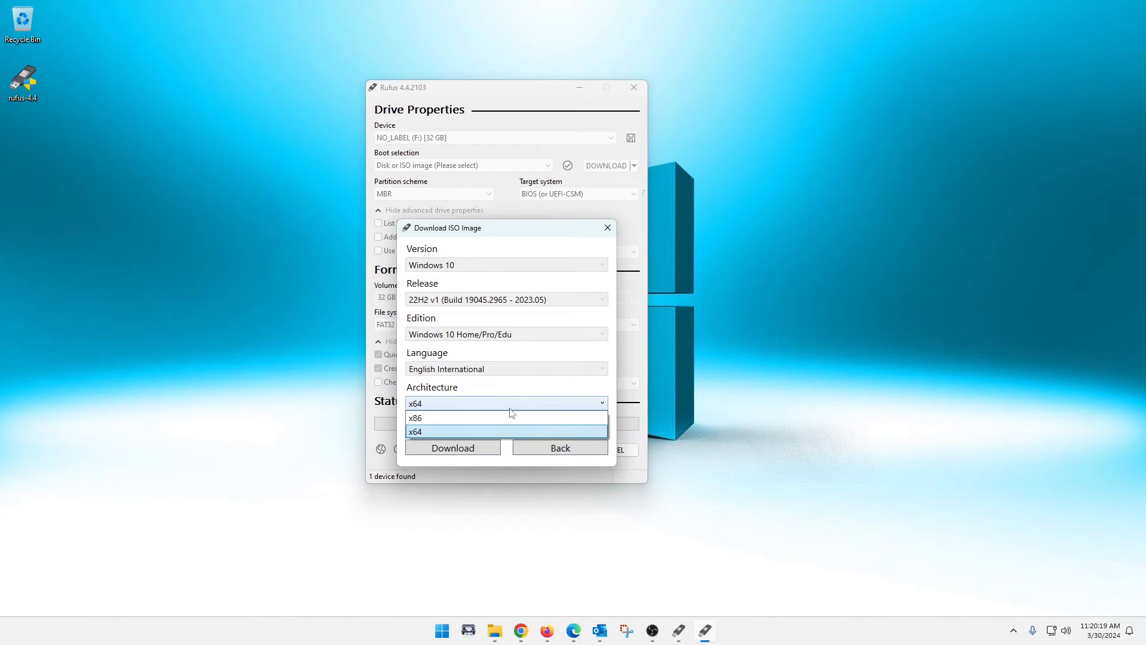
mouse_move(433, 418)
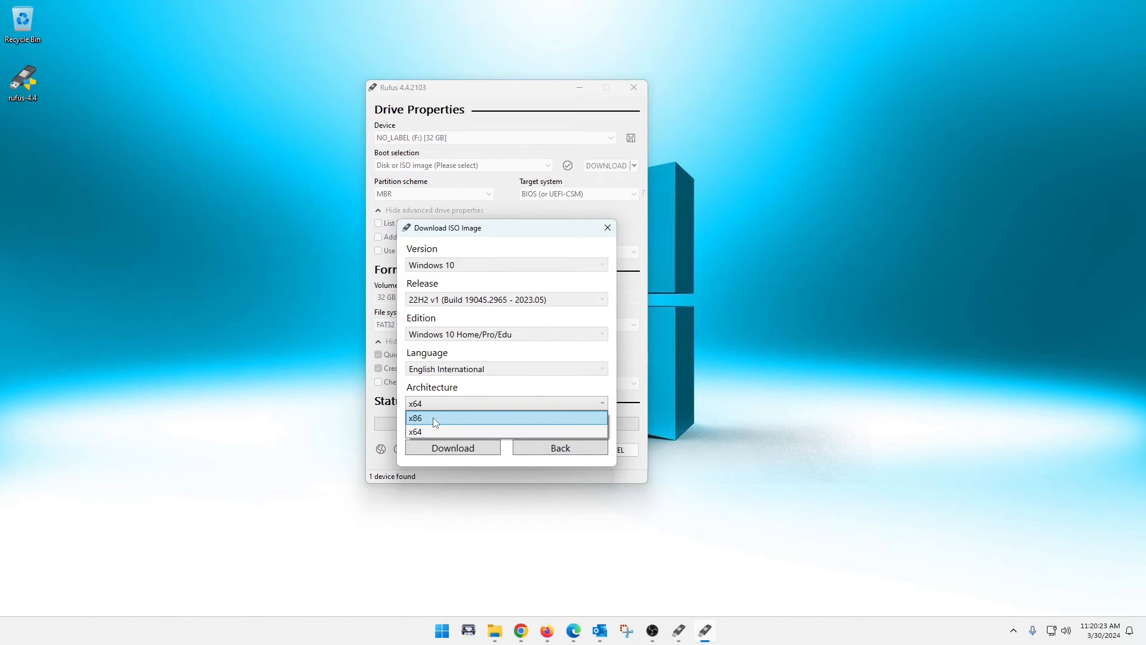
left_click(416, 431)
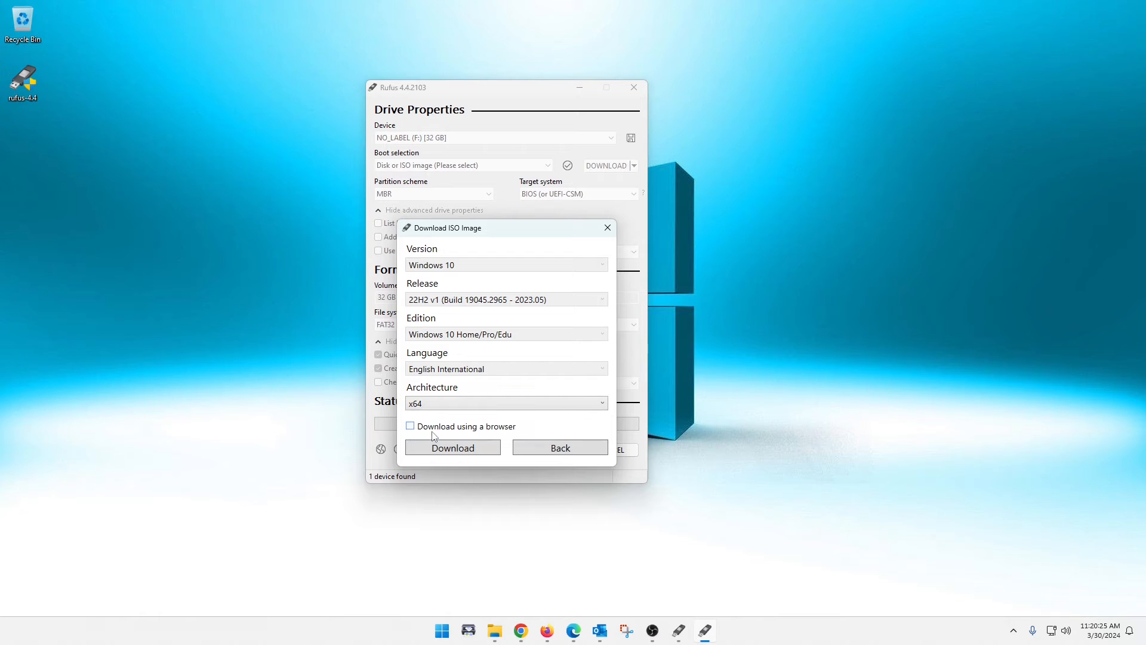
mouse_move(533, 343)
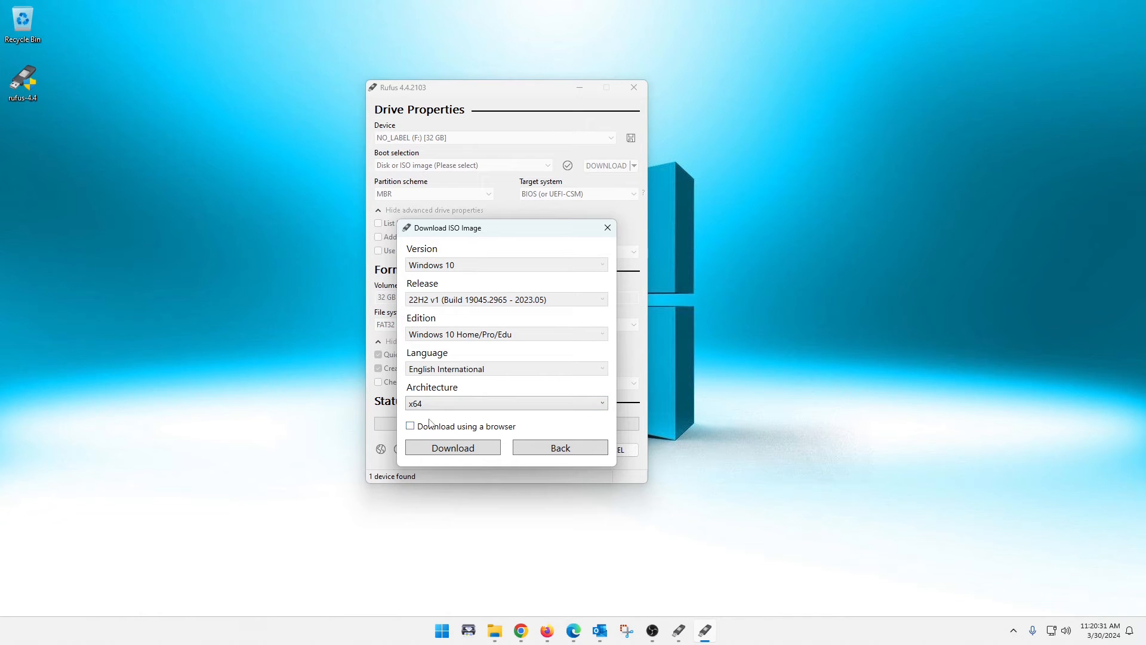
mouse_move(481, 465)
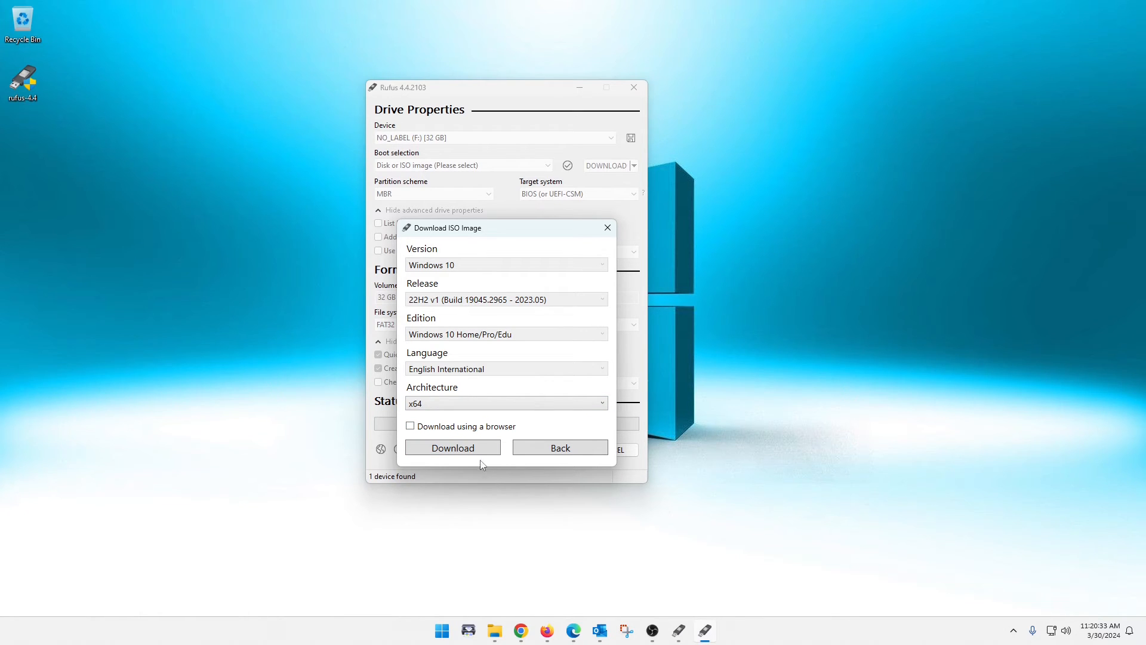
Download the Windows 10 22H2 x64 ISO to the Desktop so Rufus loads it as boot image
left_click(452, 448)
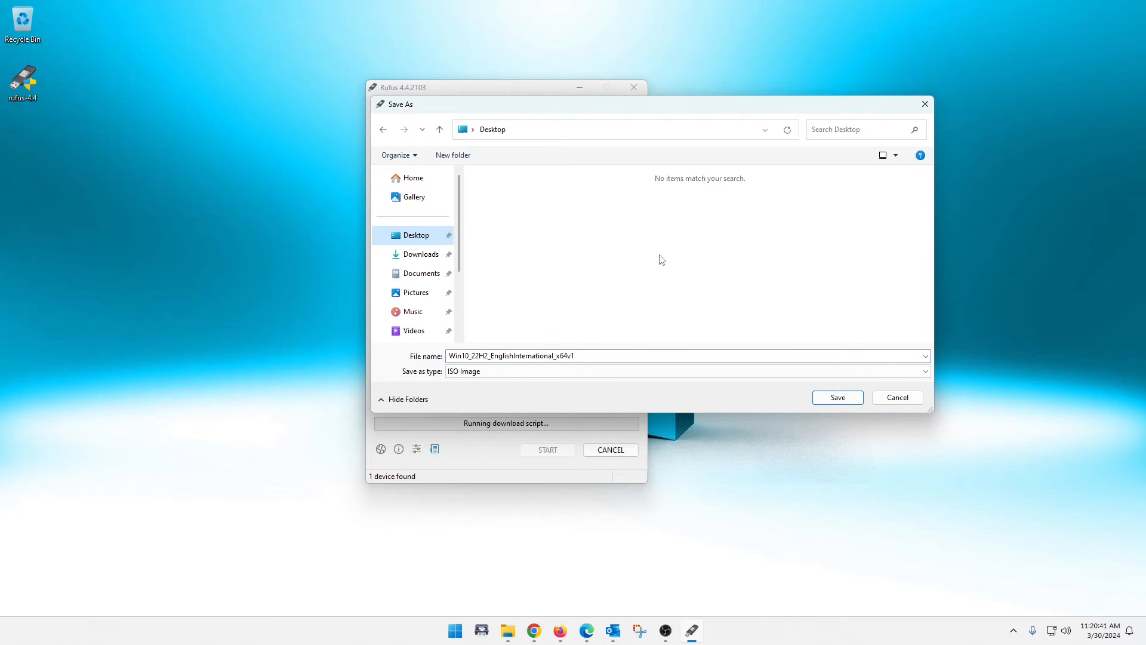
left_click(836, 396)
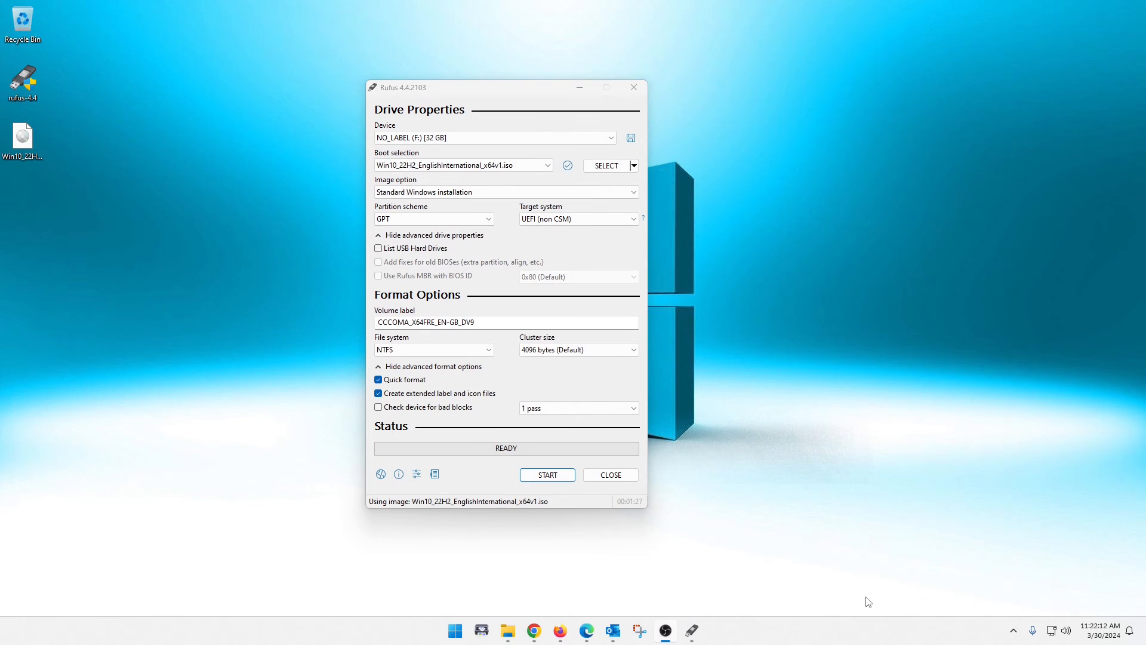
mouse_move(719, 451)
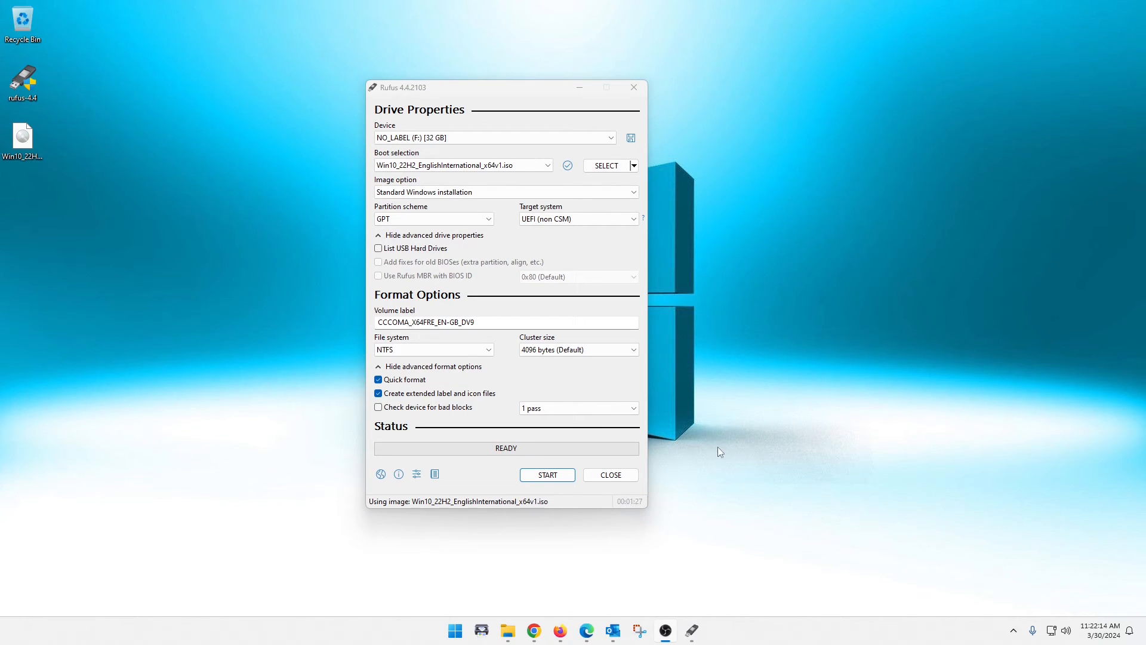
mouse_move(884, 333)
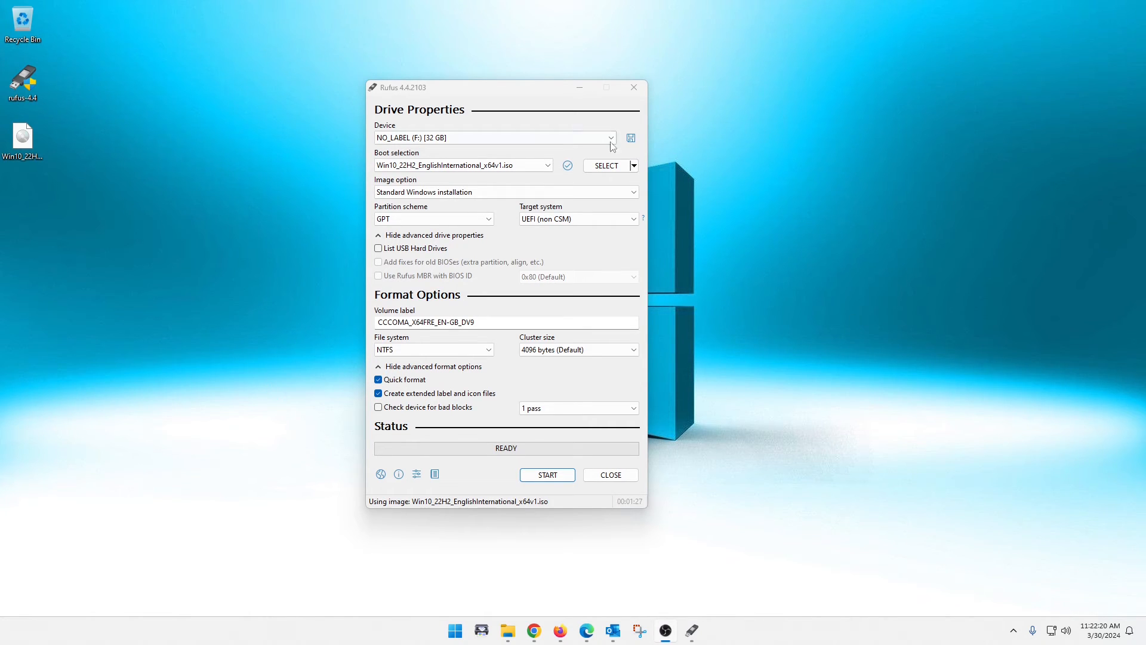
Keep GPT partition scheme and 4096-byte clusters, and label the volume Windows 10
left_click(633, 165)
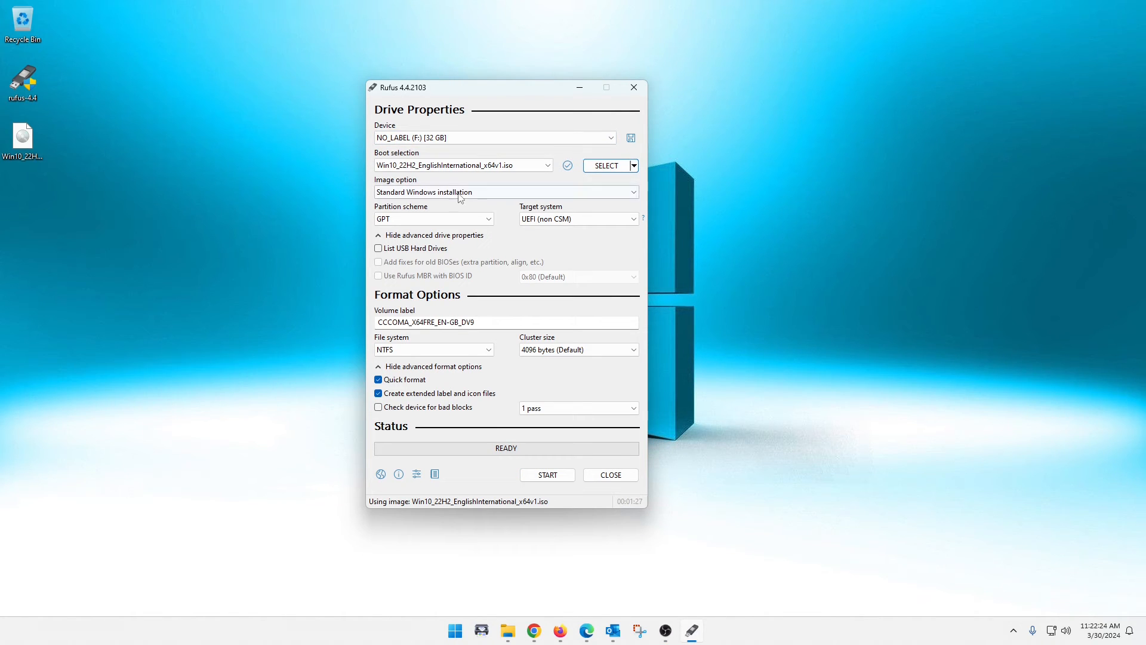
left_click(486, 218)
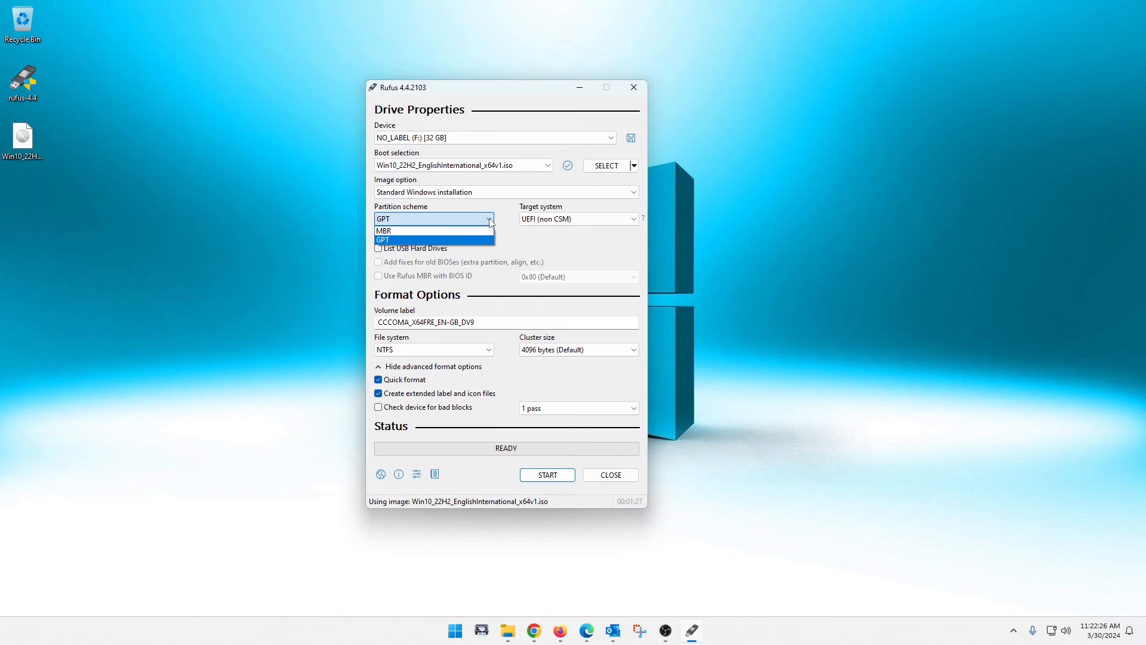
left_click(382, 240)
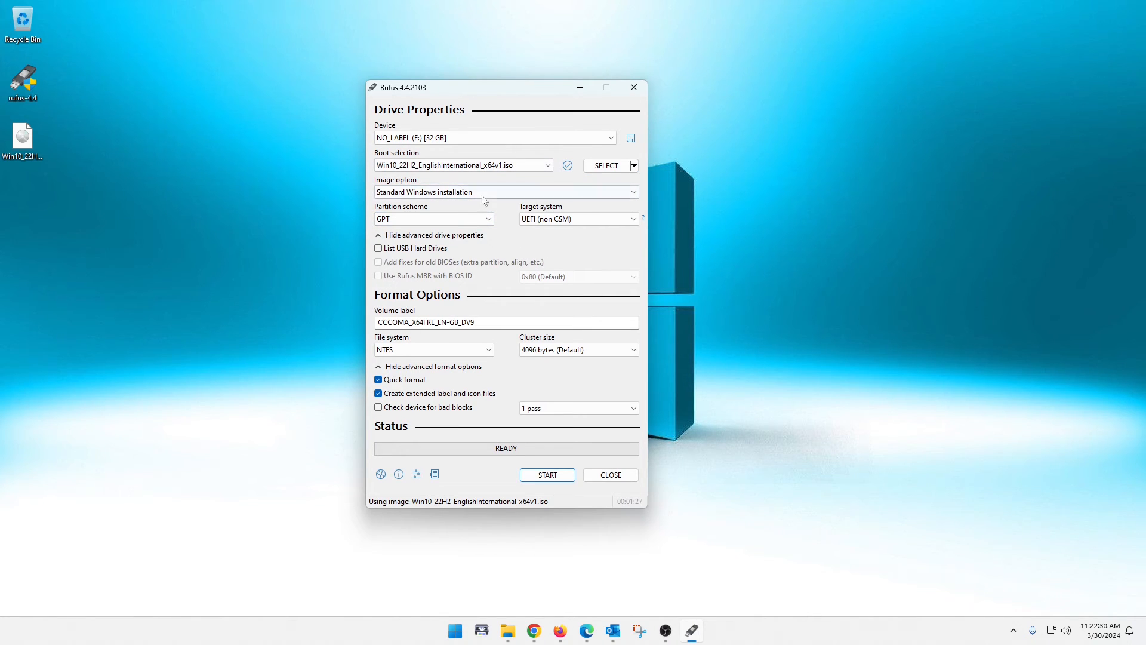
mouse_move(438, 305)
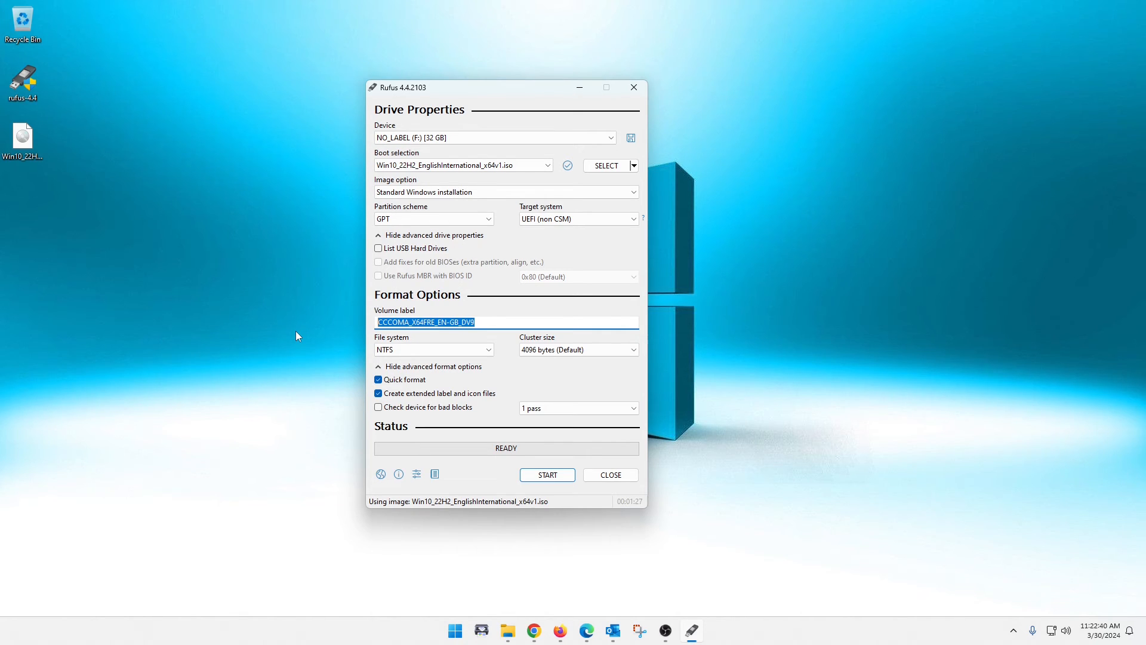
type("Windows 10")
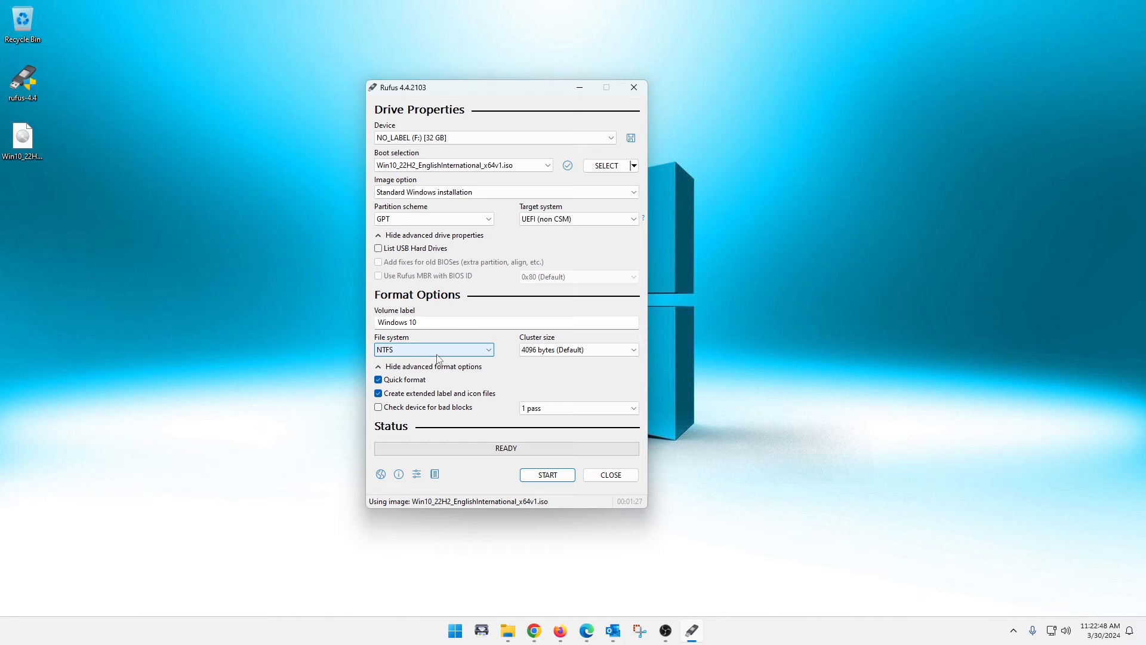
mouse_move(578, 350)
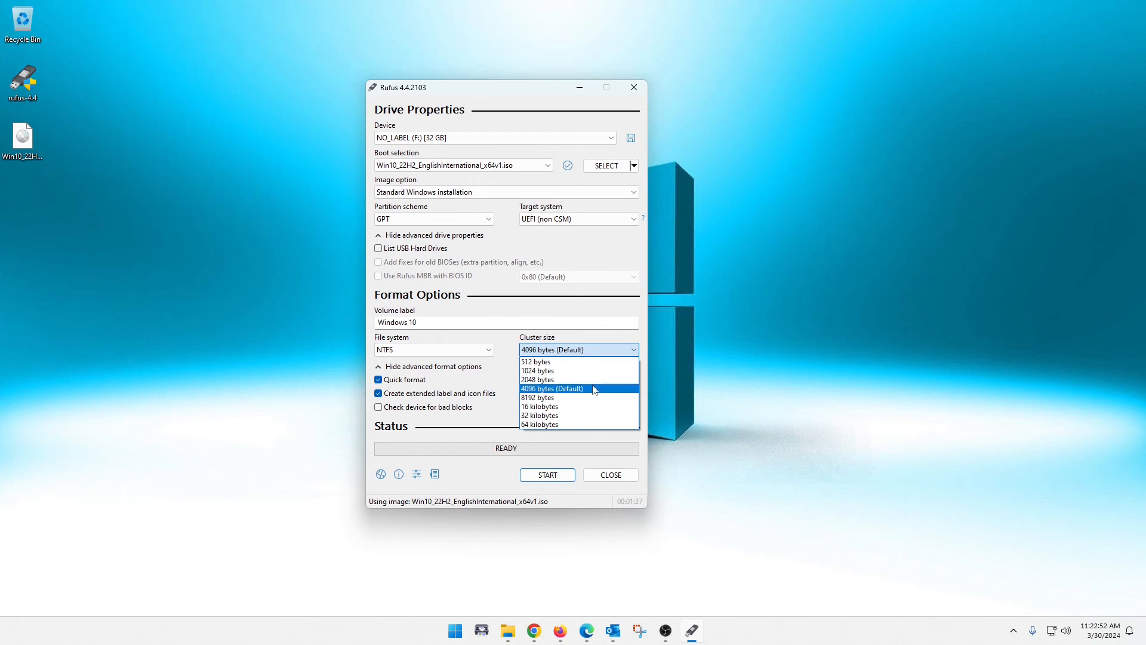
left_click(552, 389)
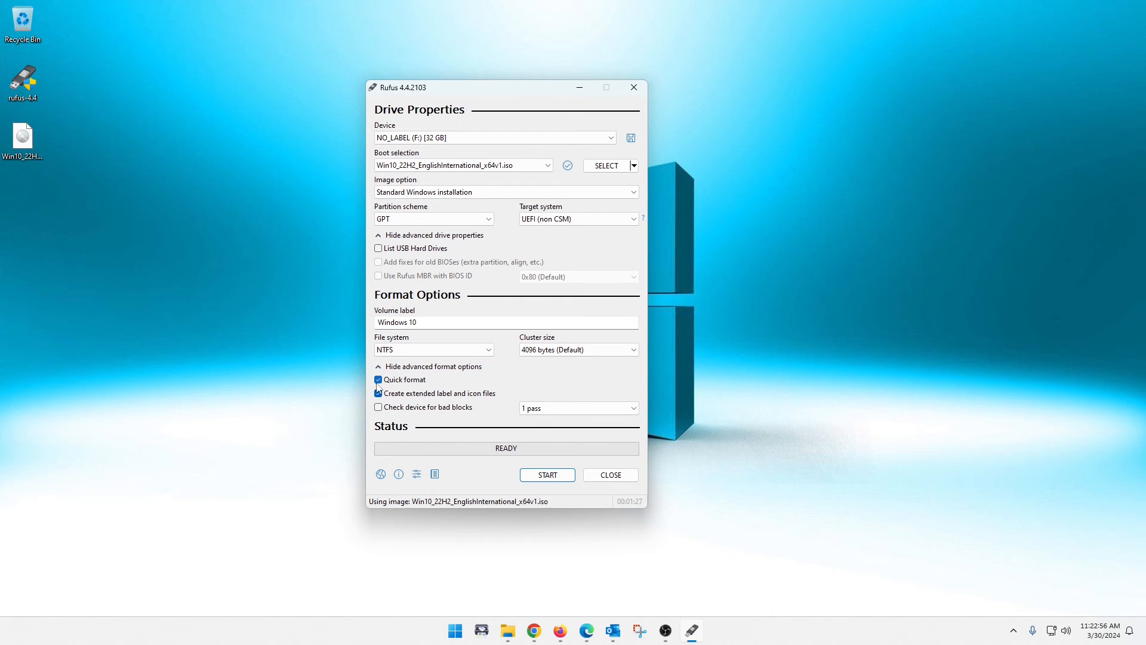
mouse_move(404, 379)
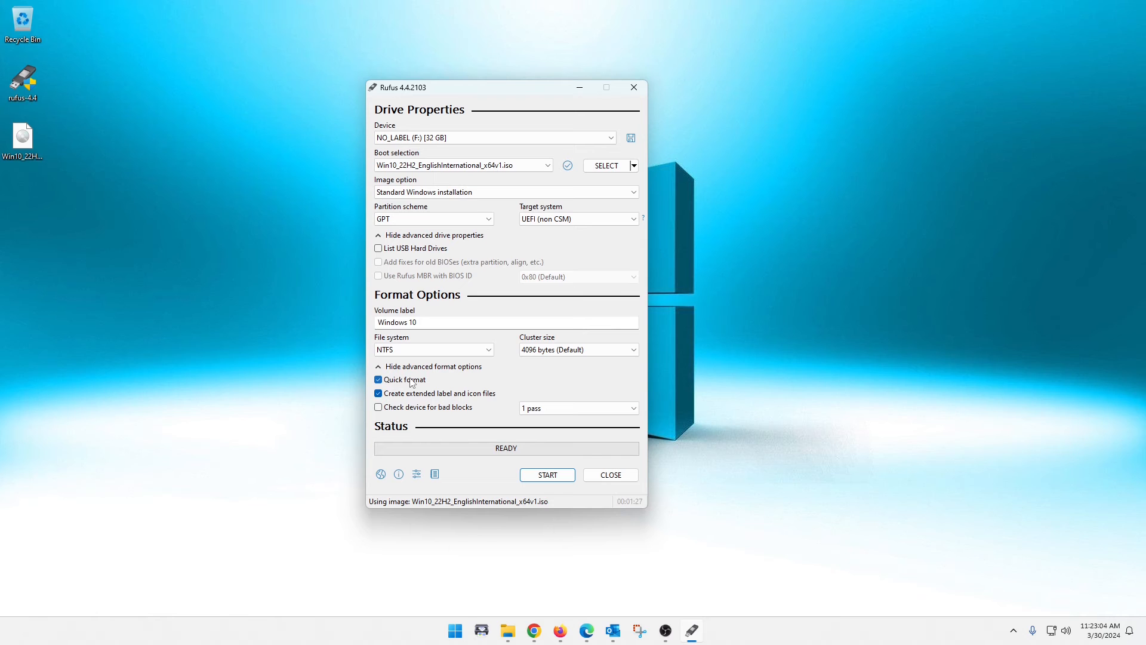
mouse_move(410, 380)
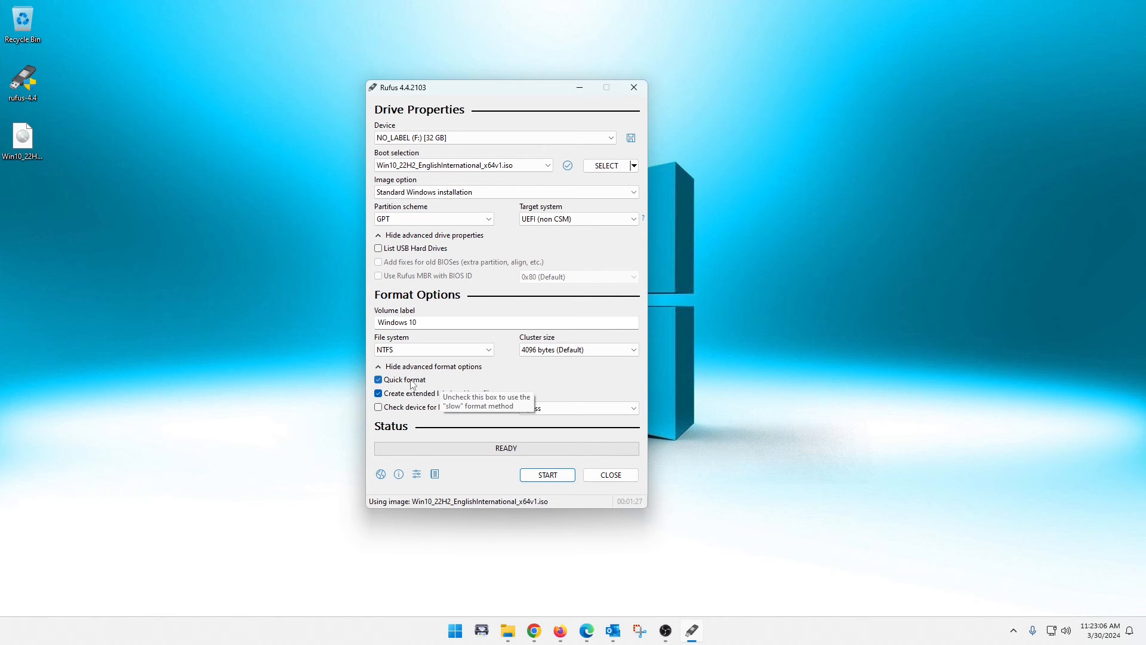
mouse_move(271, 405)
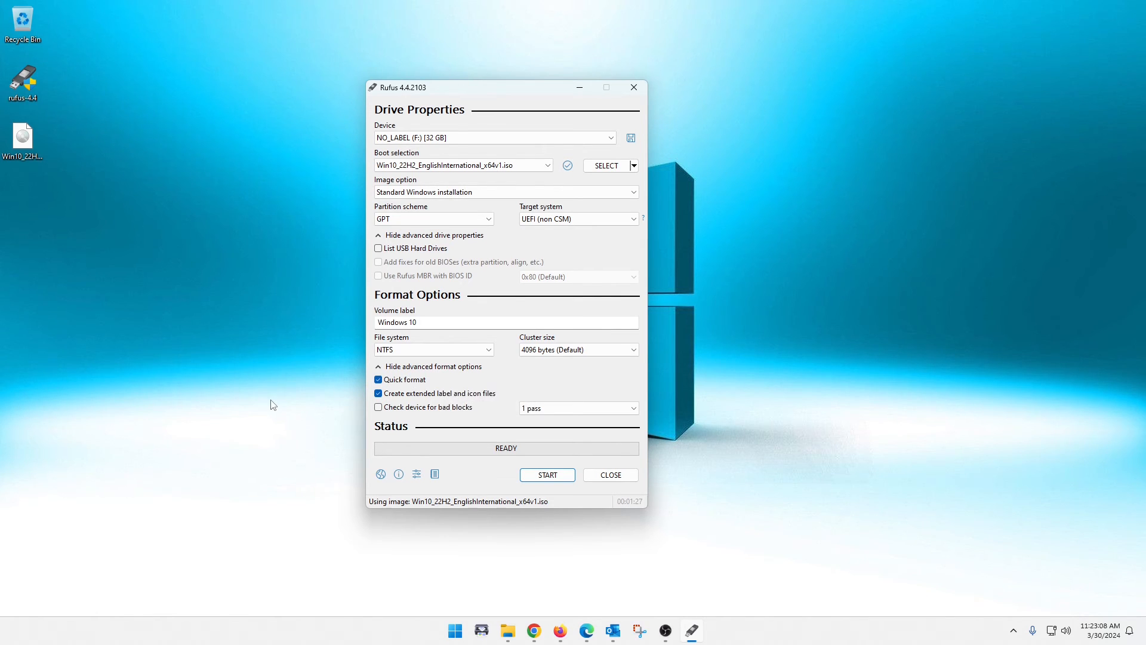
mouse_move(291, 399)
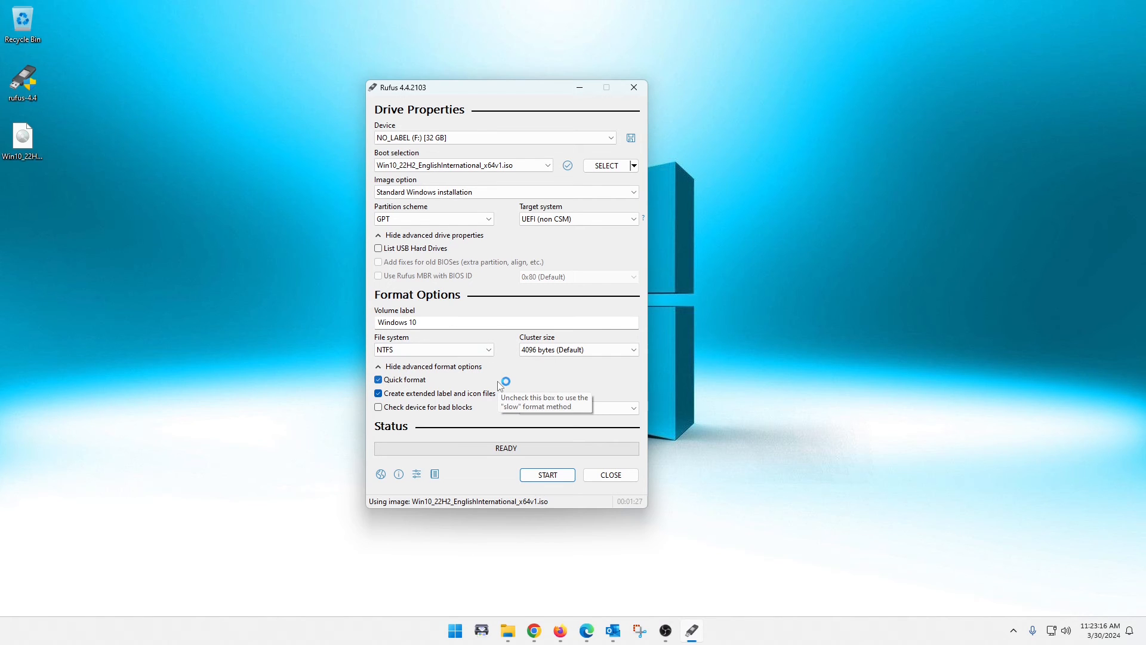
Start the write, bringing up the Customize Windows installation prompt with options unchecked
left_click(547, 474)
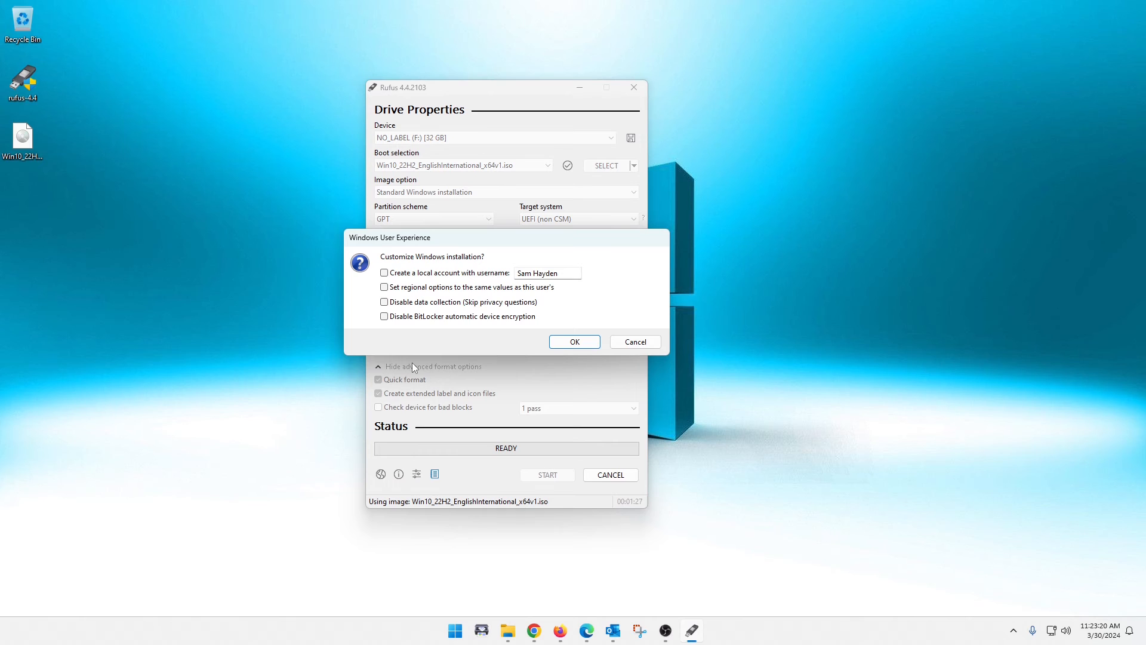
mouse_move(392, 266)
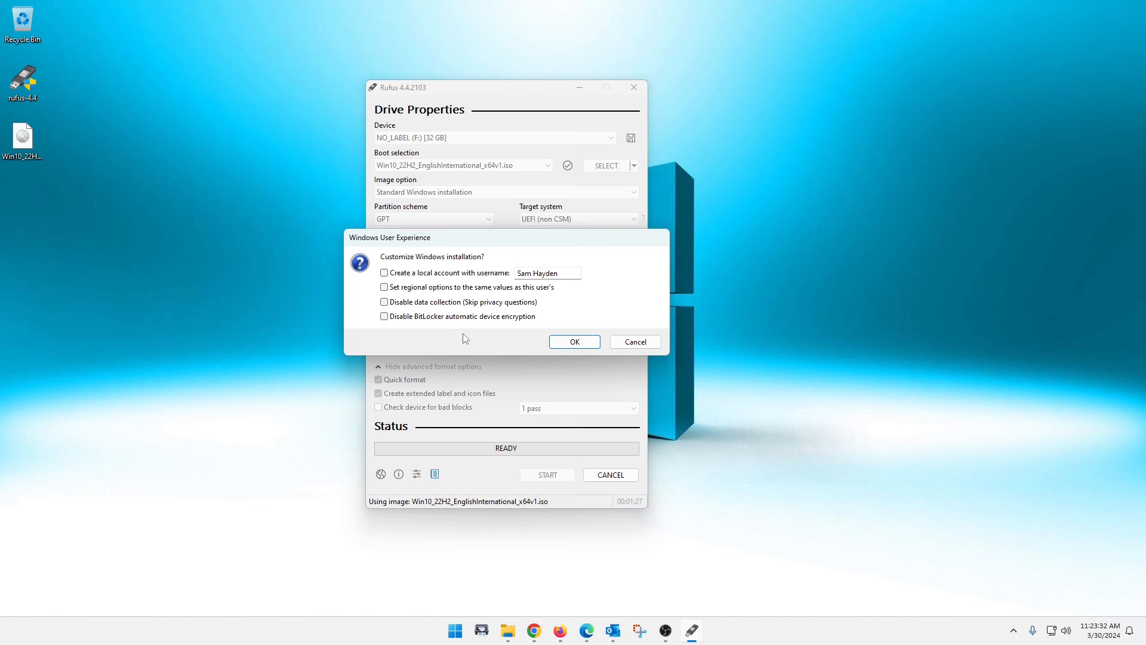
mouse_move(380, 283)
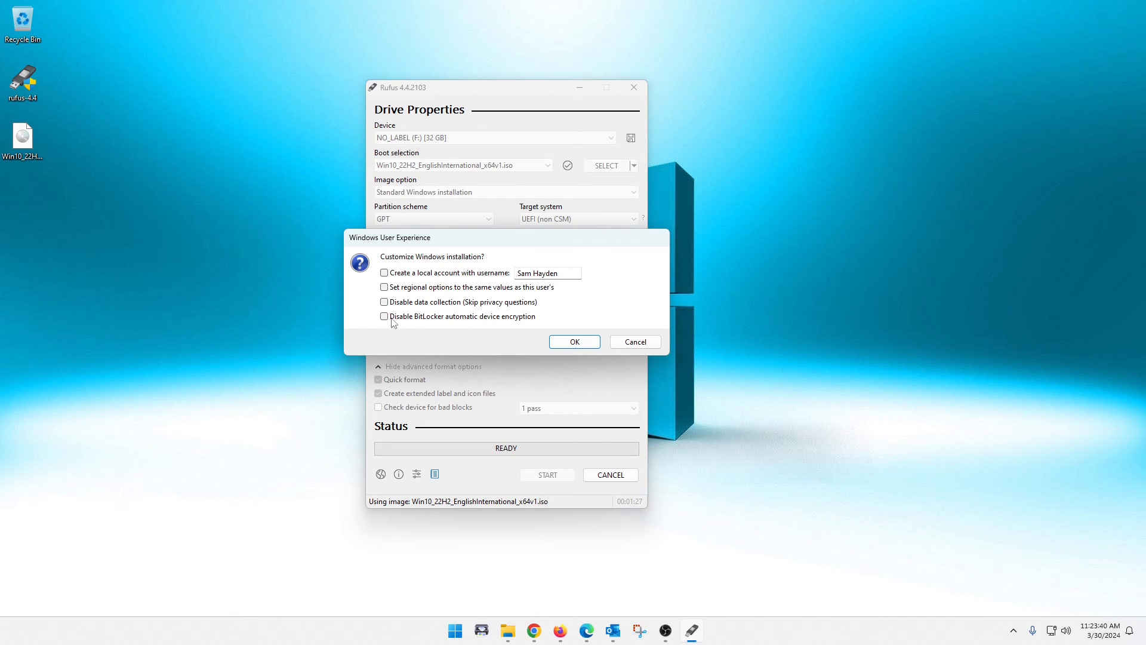
mouse_move(545, 316)
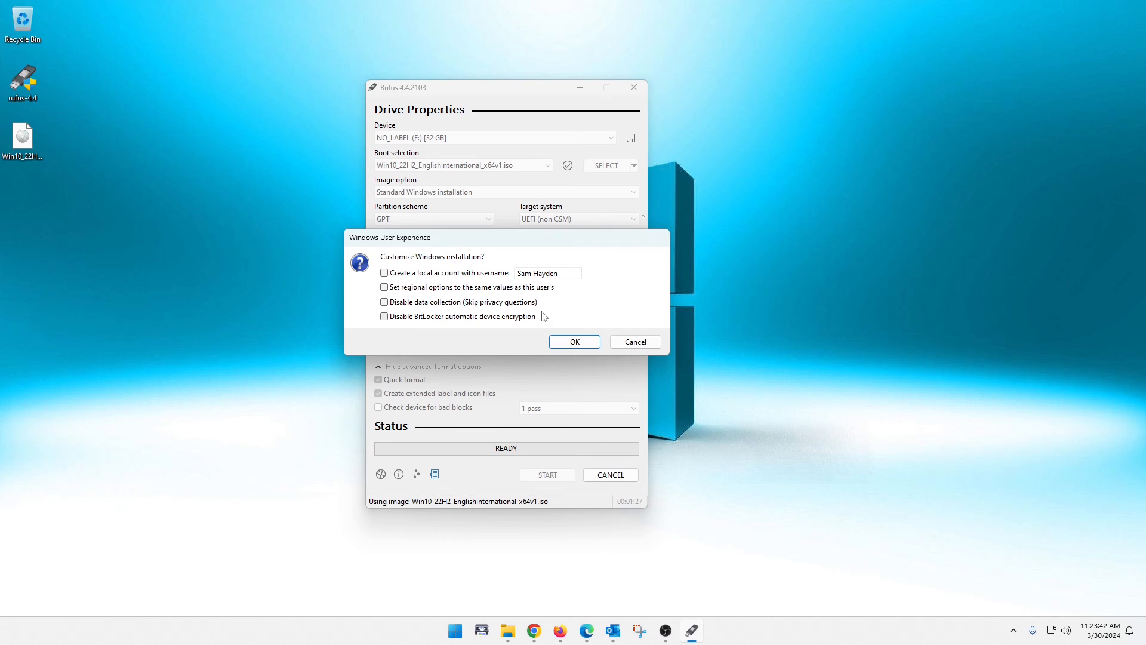
mouse_move(422, 244)
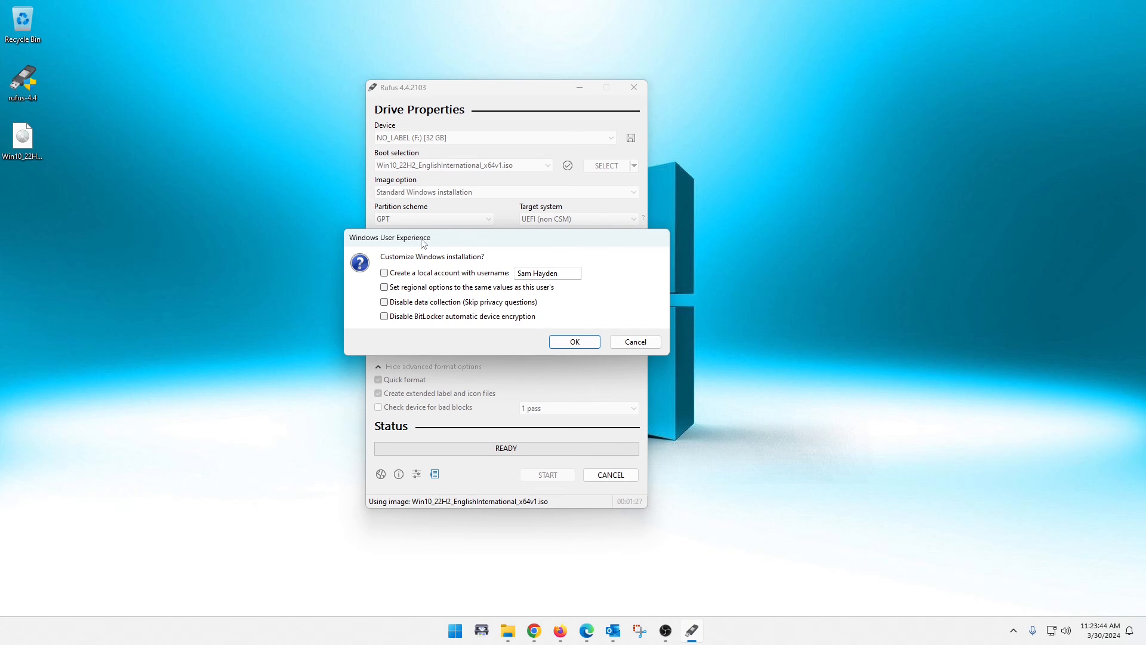
mouse_move(574, 343)
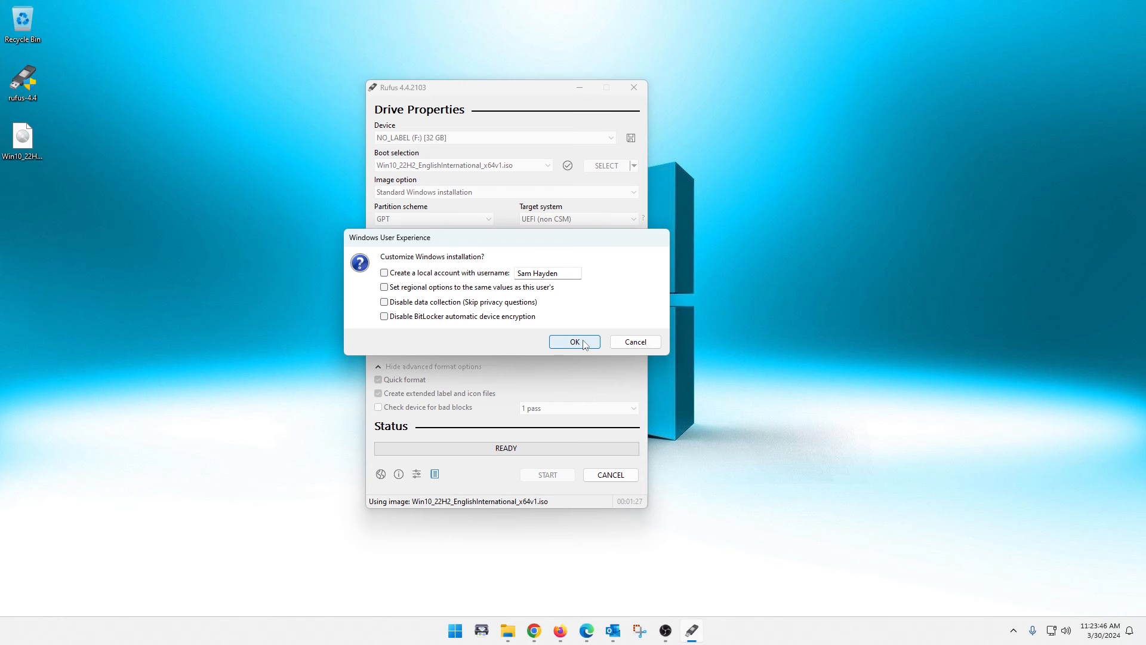
Accept no customizations and confirm erasing the 32 GB drive so the image writes
left_click(574, 341)
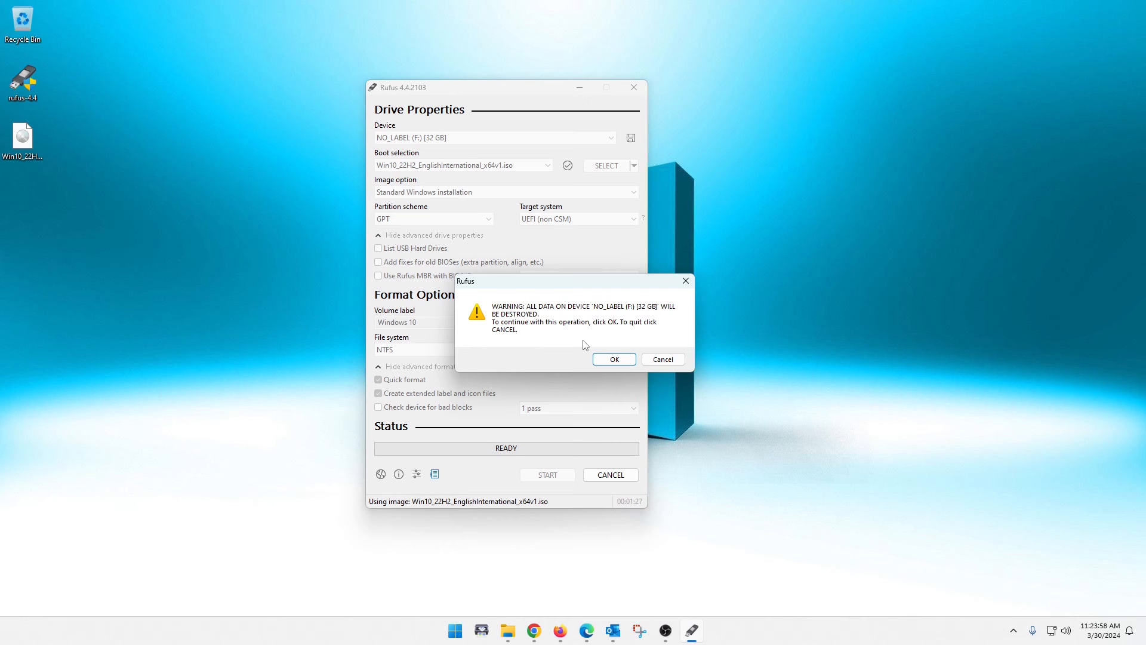
mouse_move(552, 327)
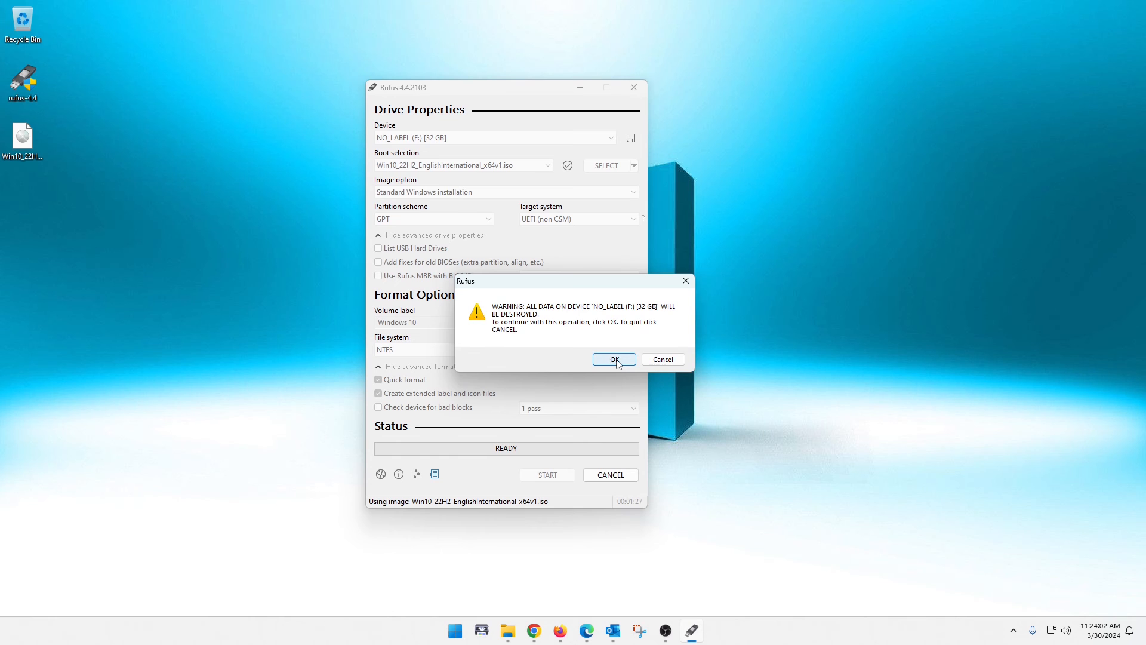
left_click(614, 360)
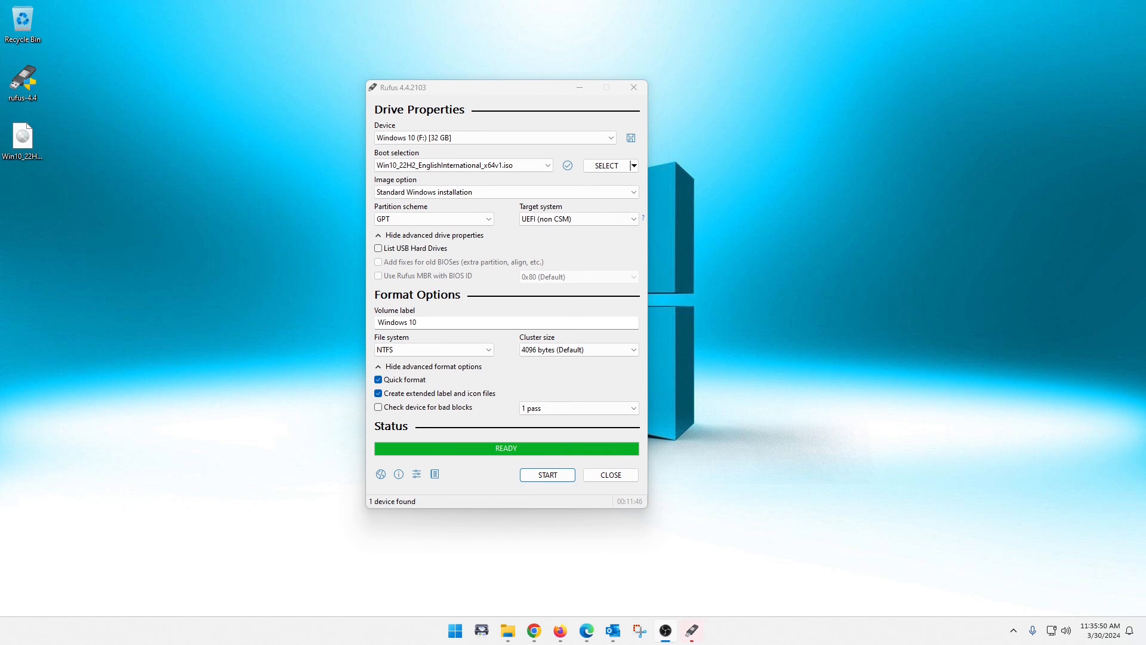
mouse_move(636, 508)
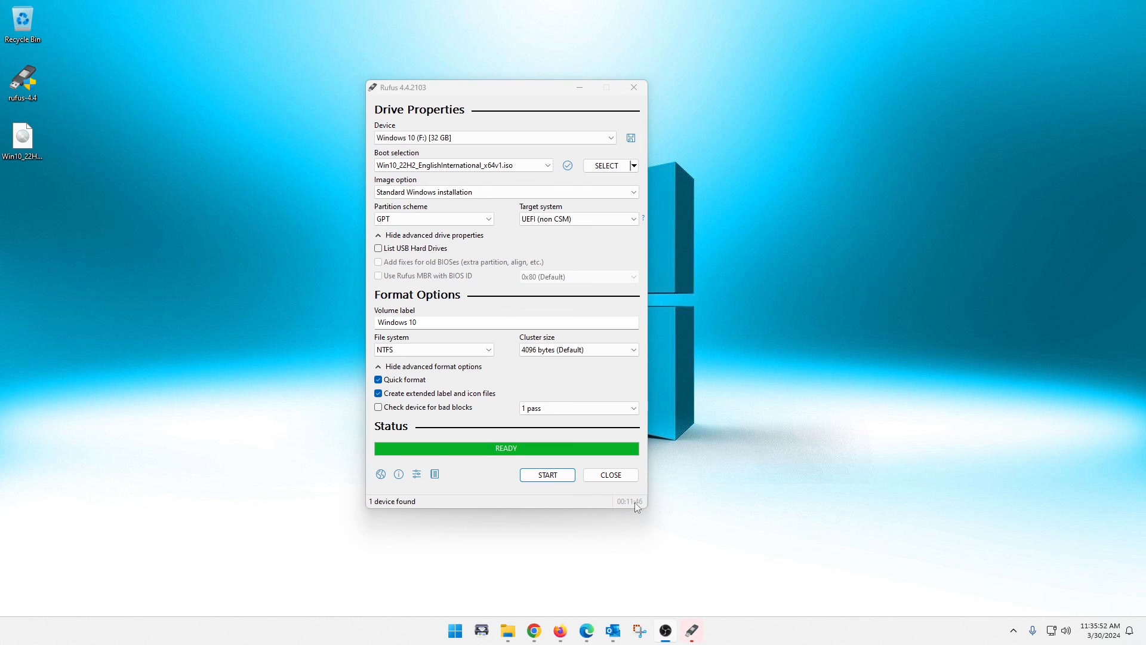
mouse_move(773, 513)
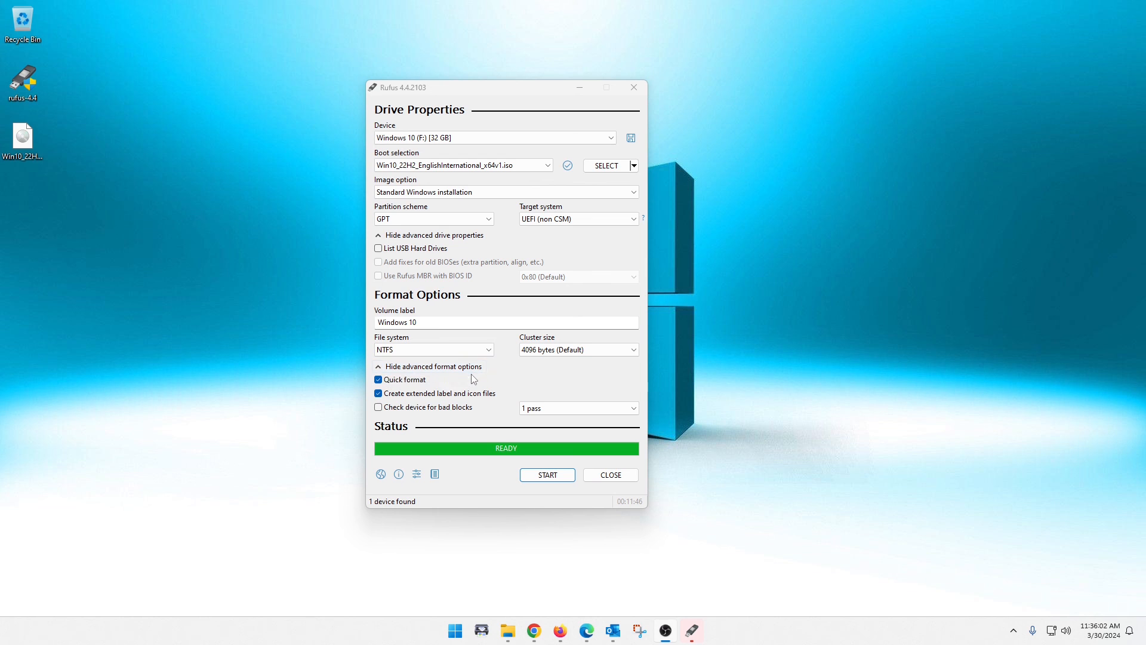
mouse_move(987, 276)
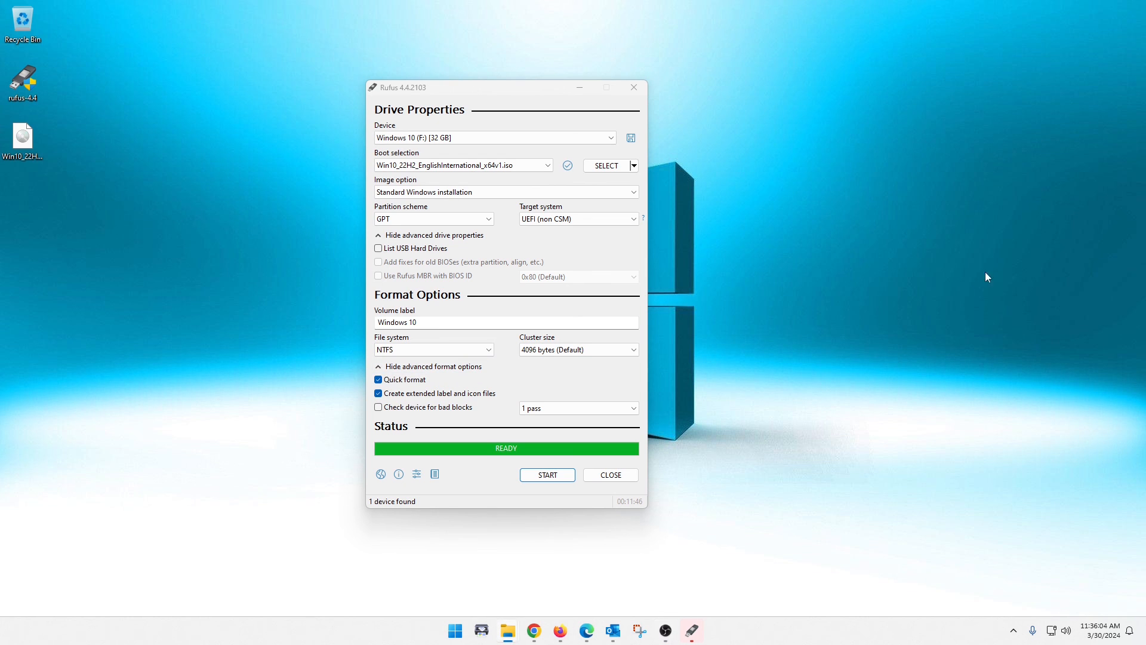
View the Windows 10 (F:) drive's boot, efi, sources, support folders and setup files in File Explorer
left_click(506, 631)
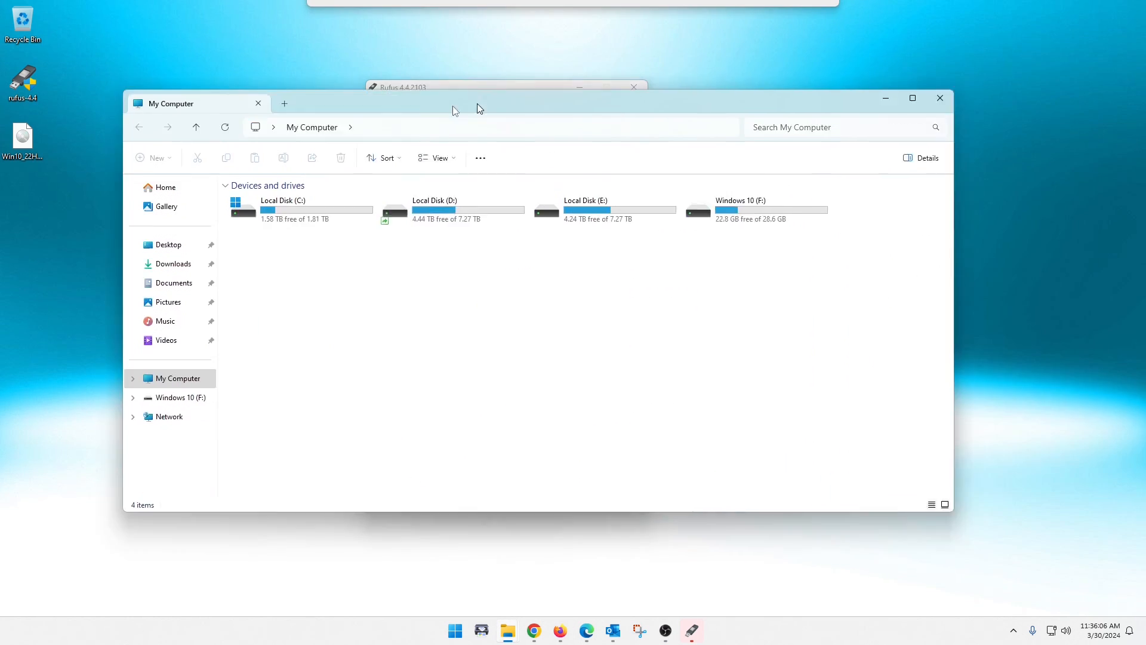
double_click(740, 210)
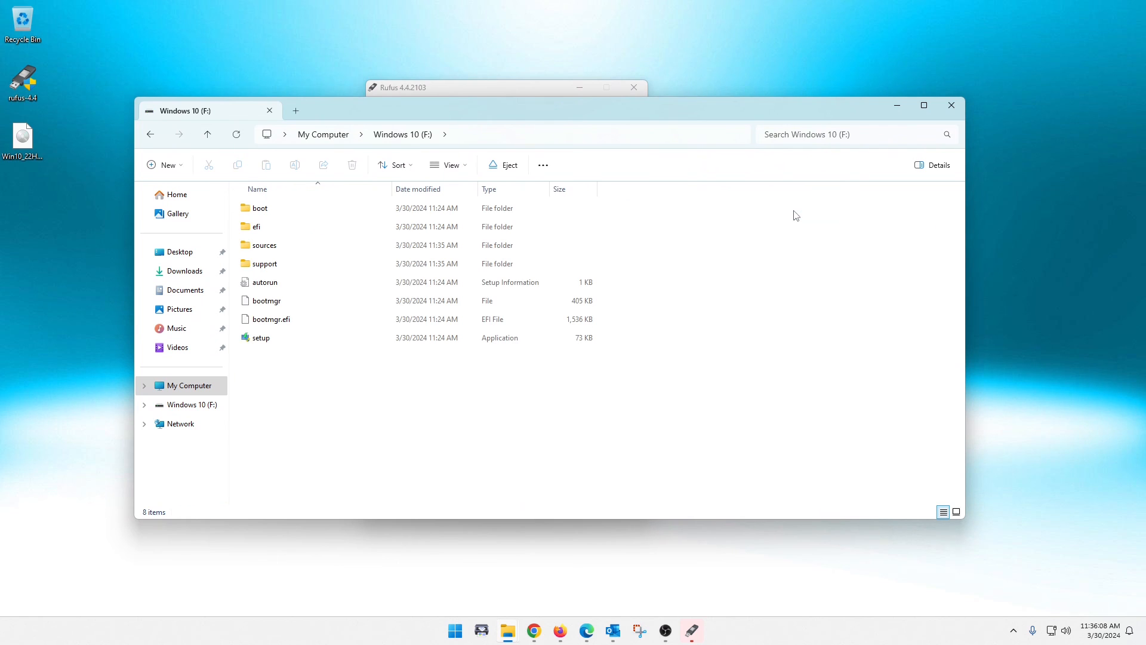
mouse_move(300, 396)
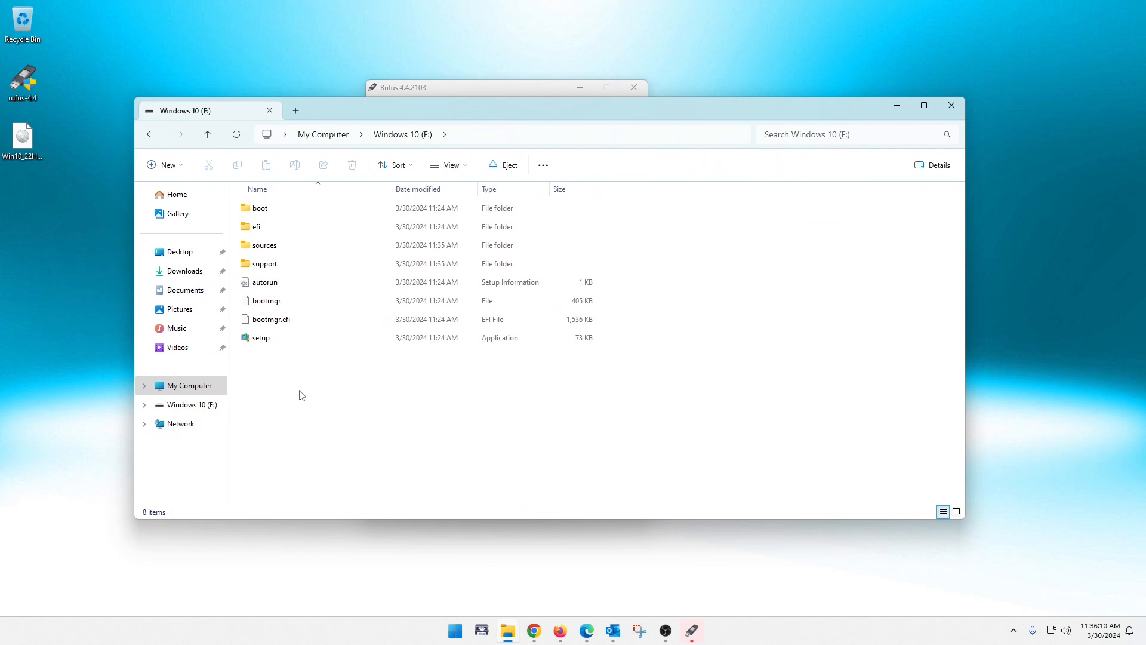
mouse_move(736, 122)
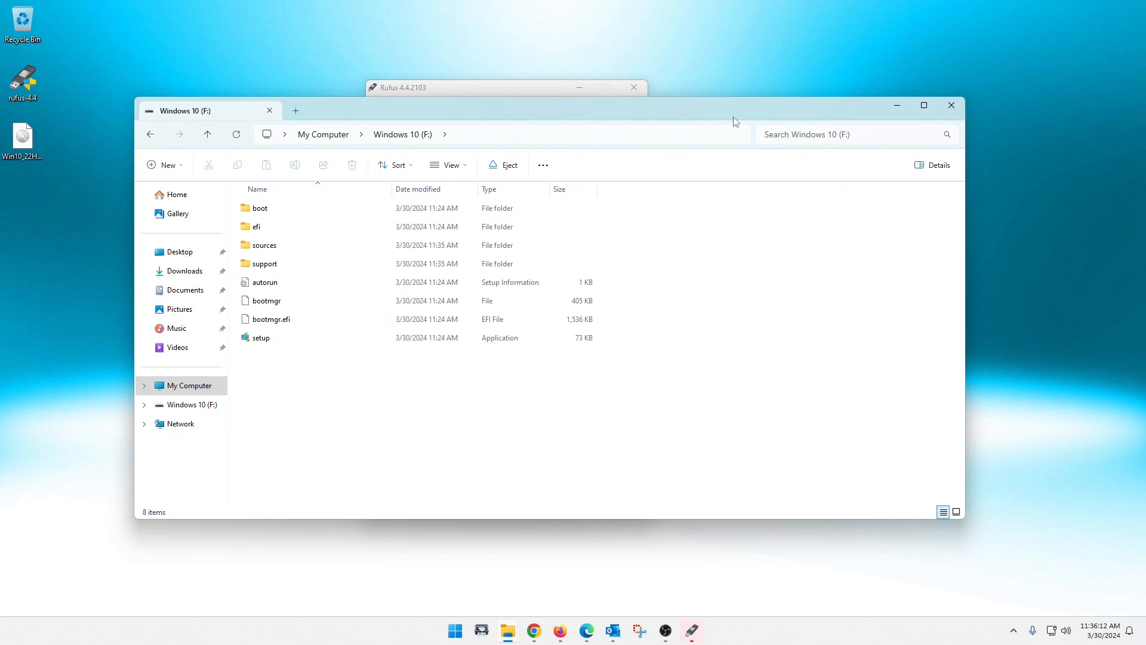